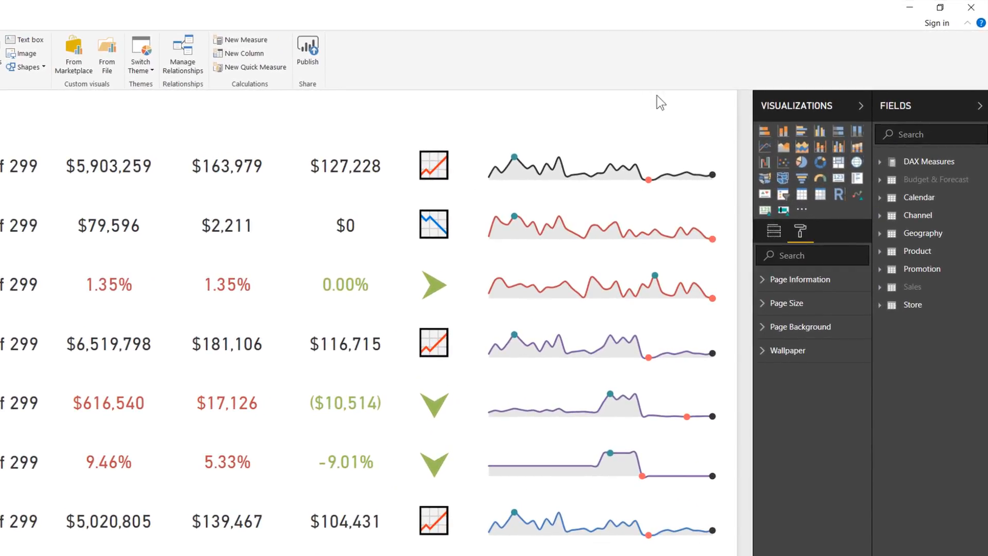
{"action": "mouse_move", "coordinate": [674, 120]}
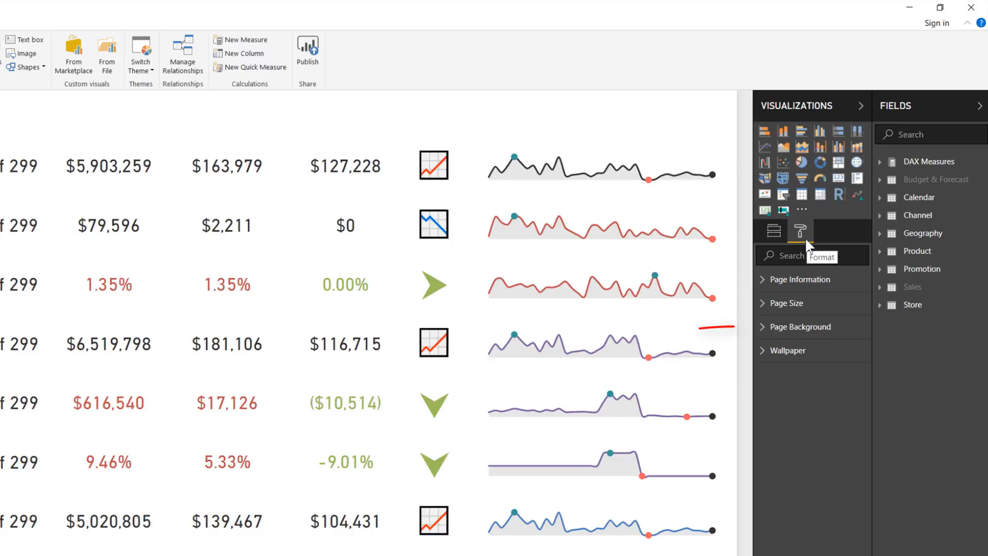
- Expand the Page Background settings, still at white, 0% transparency and no image
{"action": "left_click", "coordinate": [800, 327]}
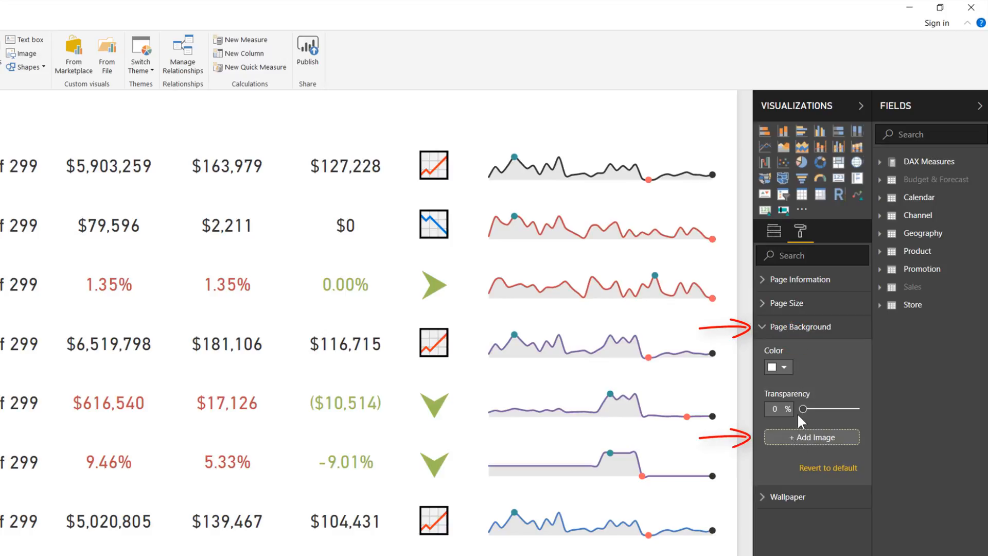
{"action": "left_click", "coordinate": [788, 367]}
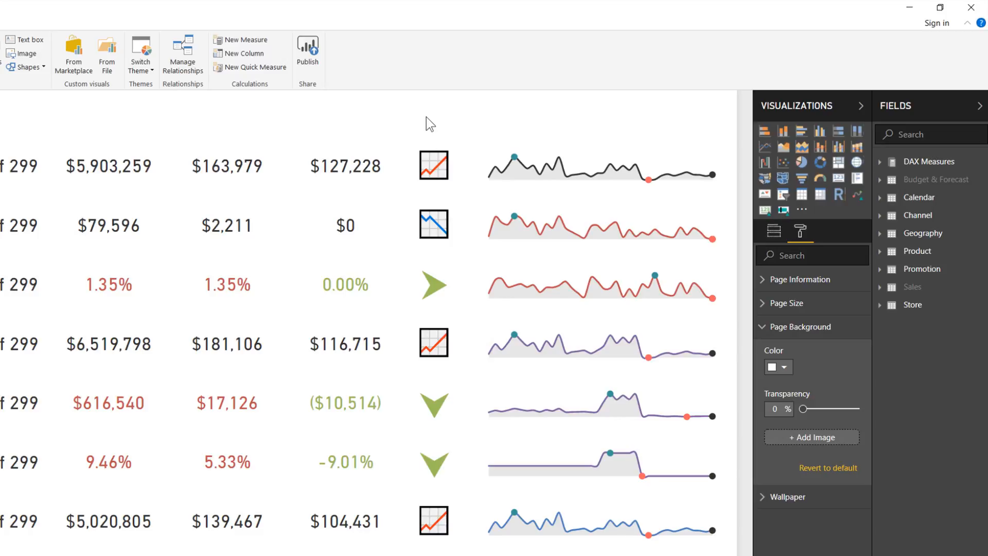
{"action": "mouse_move", "coordinate": [782, 439]}
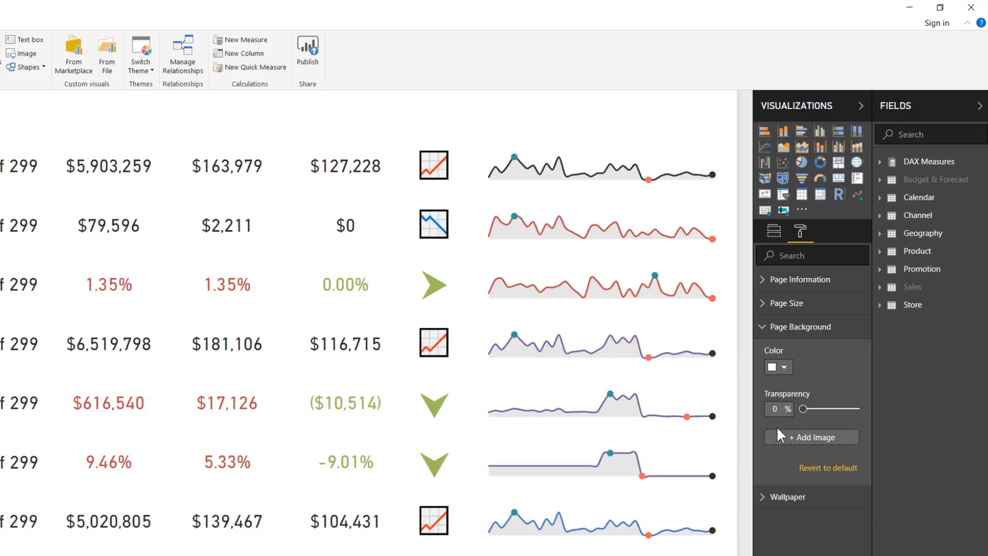
- Add Slate Blue Gradient.png as the page background image and set its Image Fit
{"action": "left_click", "coordinate": [812, 437]}
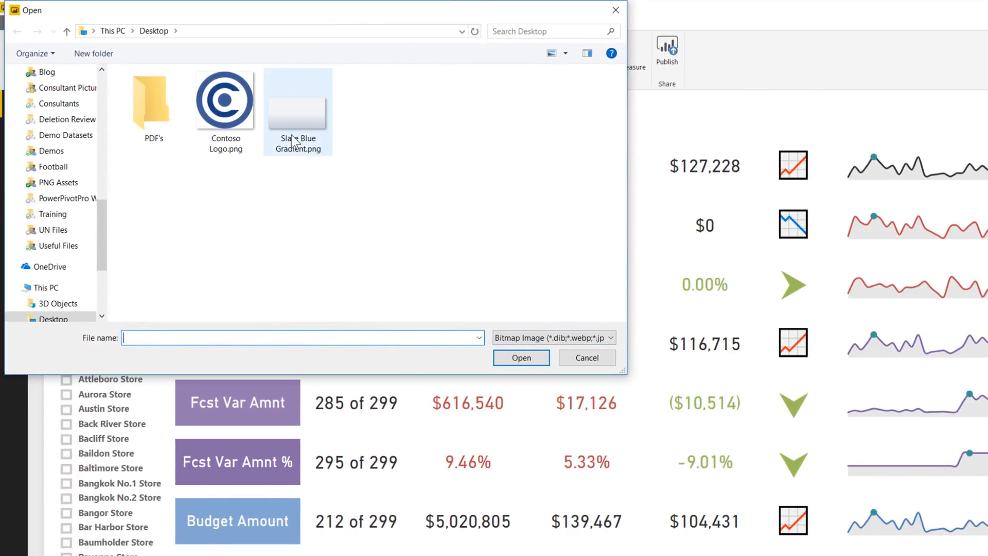
{"action": "mouse_move", "coordinate": [295, 138]}
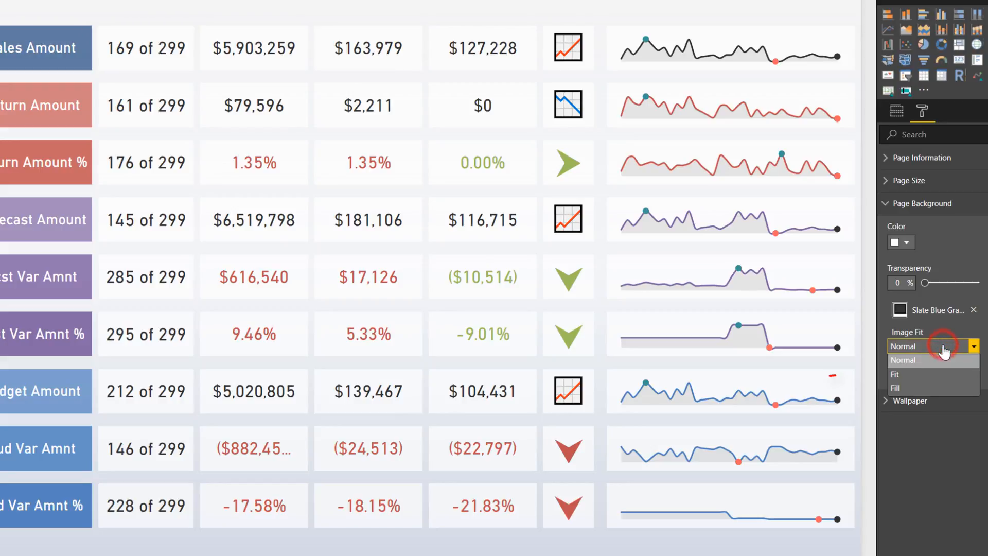
{"action": "left_click", "coordinate": [895, 374]}
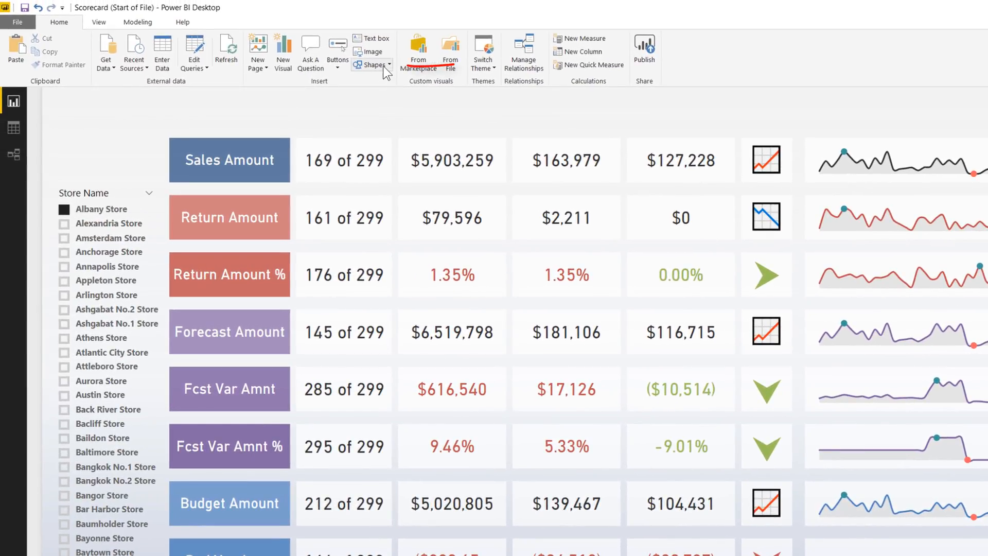
- Insert a line shape stretched vertically between the indicator icons and sparklines, and adjust its colour
{"action": "left_click", "coordinate": [372, 65]}
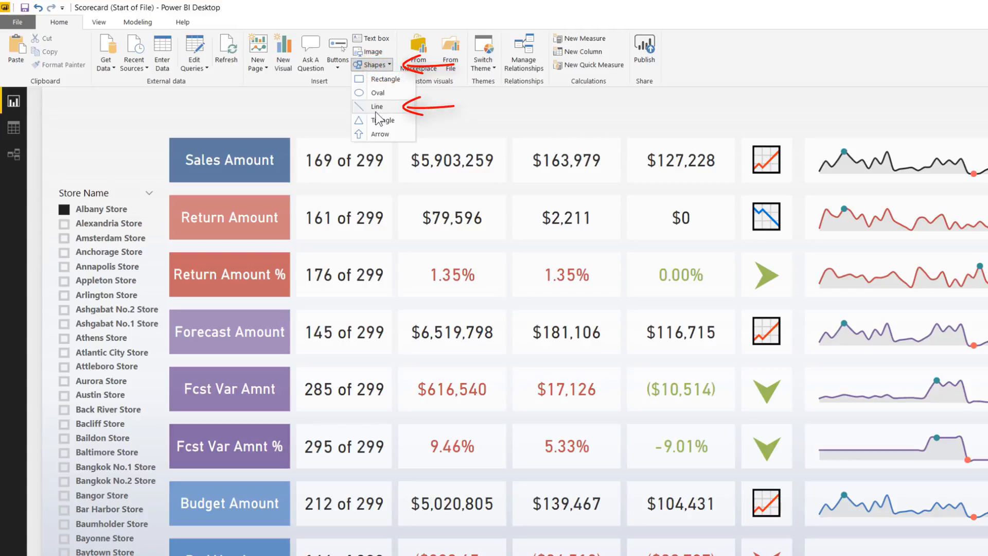
{"action": "left_click", "coordinate": [374, 106]}
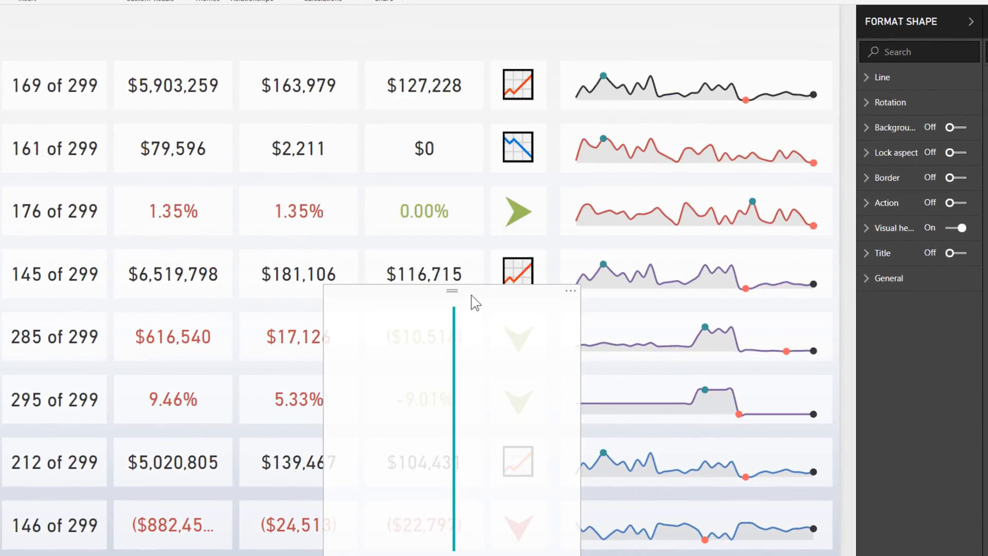
{"action": "mouse_move", "coordinate": [496, 196]}
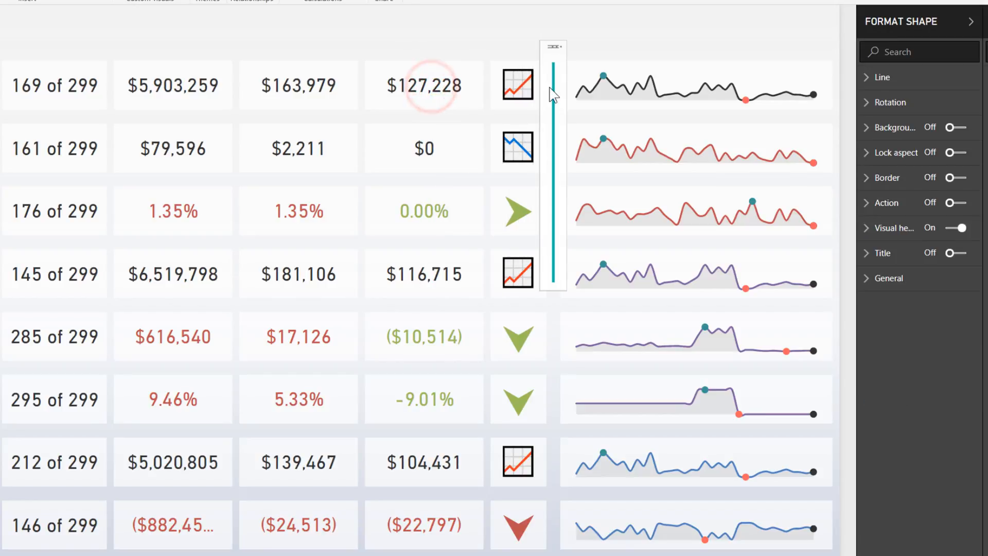
{"action": "left_click_drag", "start_coordinate": [553, 94], "coordinate": [552, 289]}
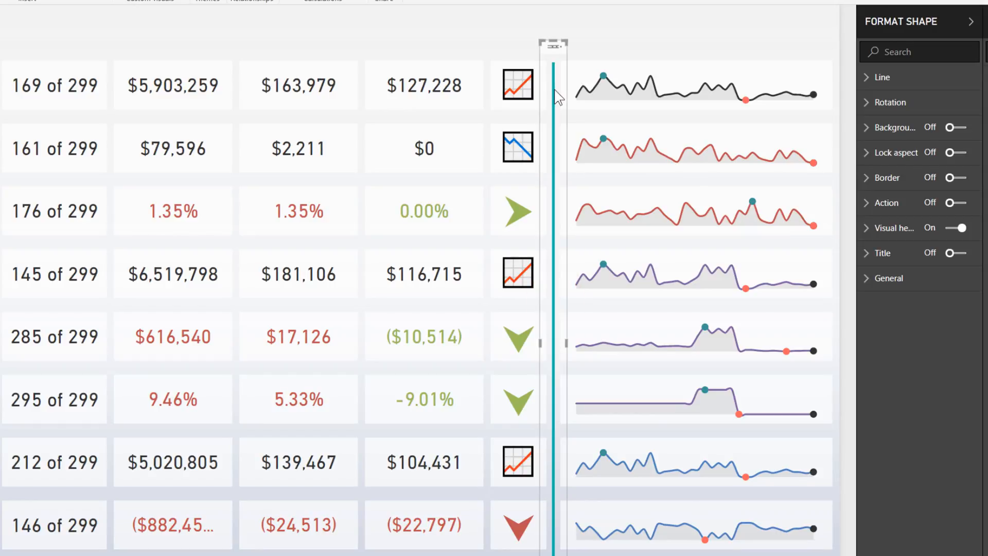
{"action": "mouse_move", "coordinate": [563, 100]}
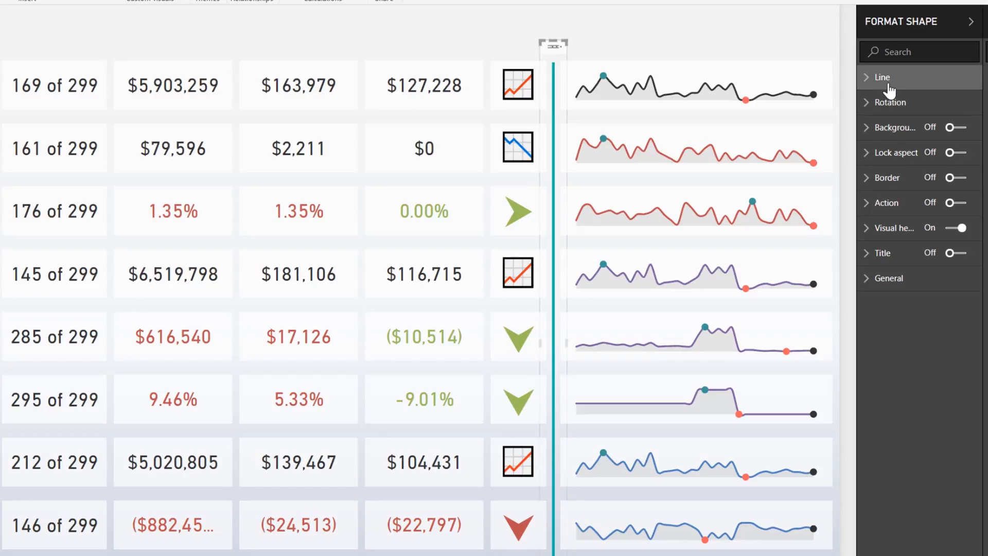
{"action": "left_click", "coordinate": [881, 77]}
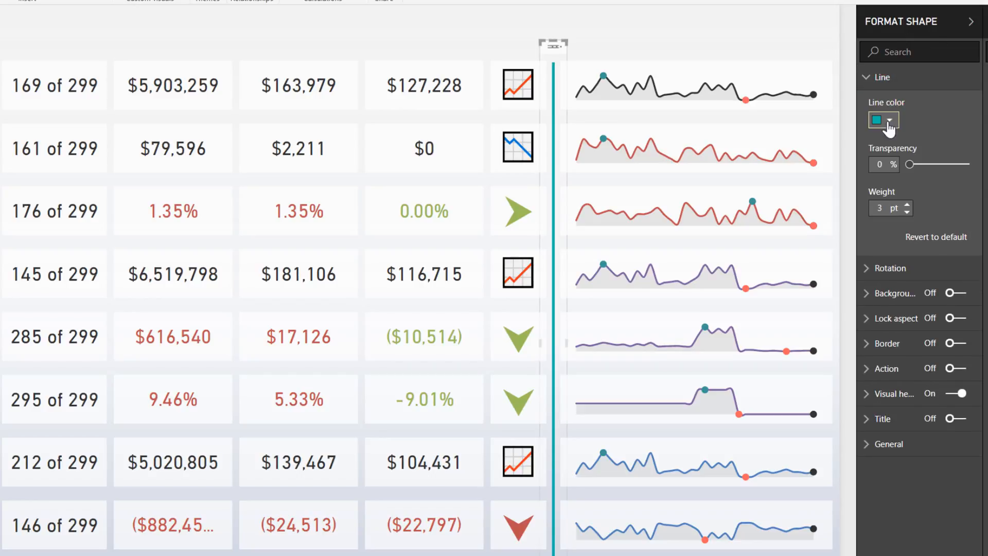
{"action": "left_click", "coordinate": [890, 120]}
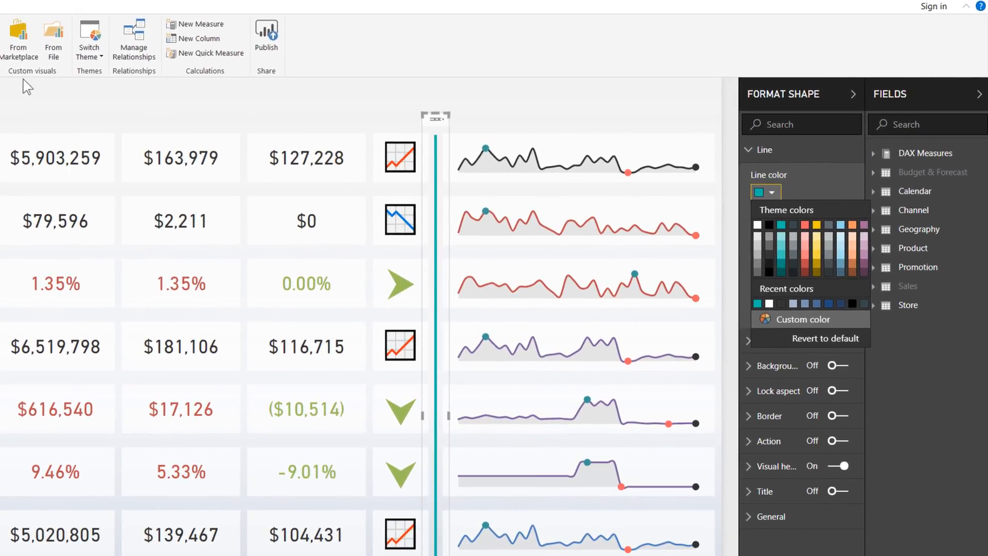
- Import and apply the HC Theme.json custom theme, turning the divider line dark blue
{"action": "left_click", "coordinate": [88, 41]}
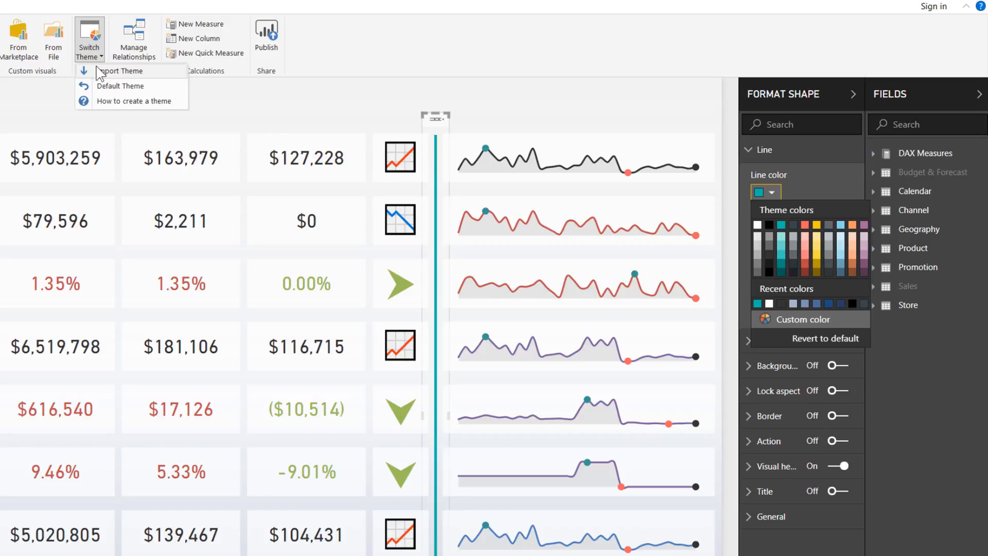
{"action": "mouse_move", "coordinate": [101, 76]}
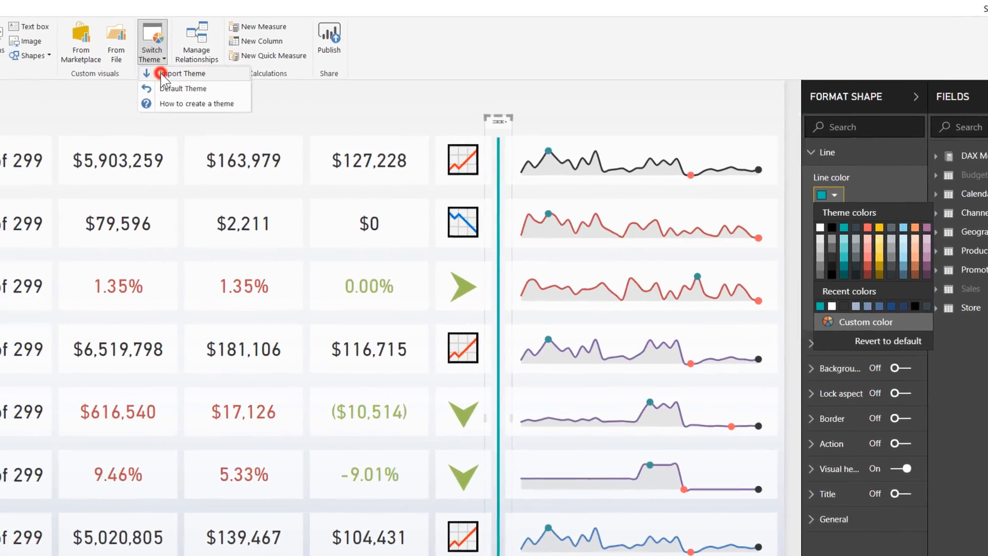
{"action": "left_click", "coordinate": [170, 73]}
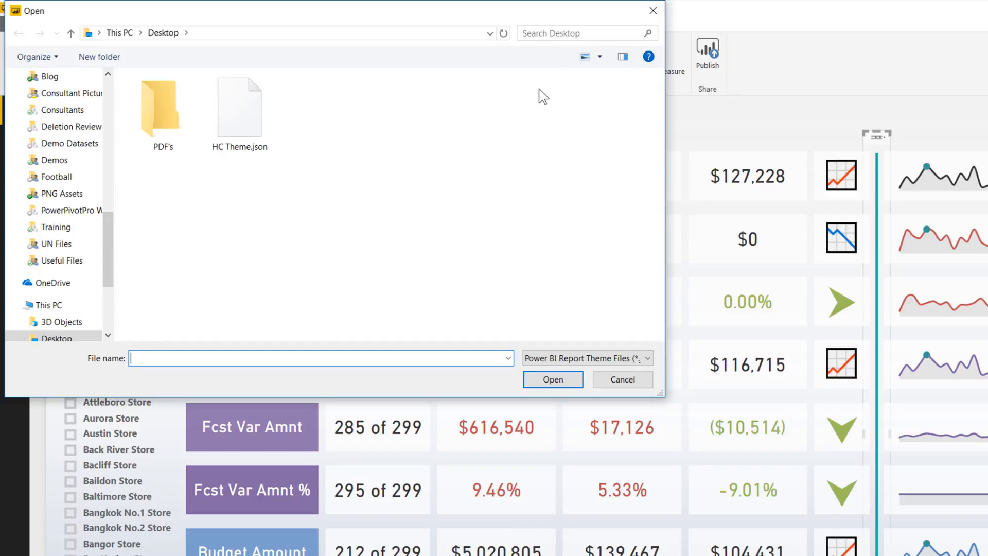
{"action": "mouse_move", "coordinate": [402, 191]}
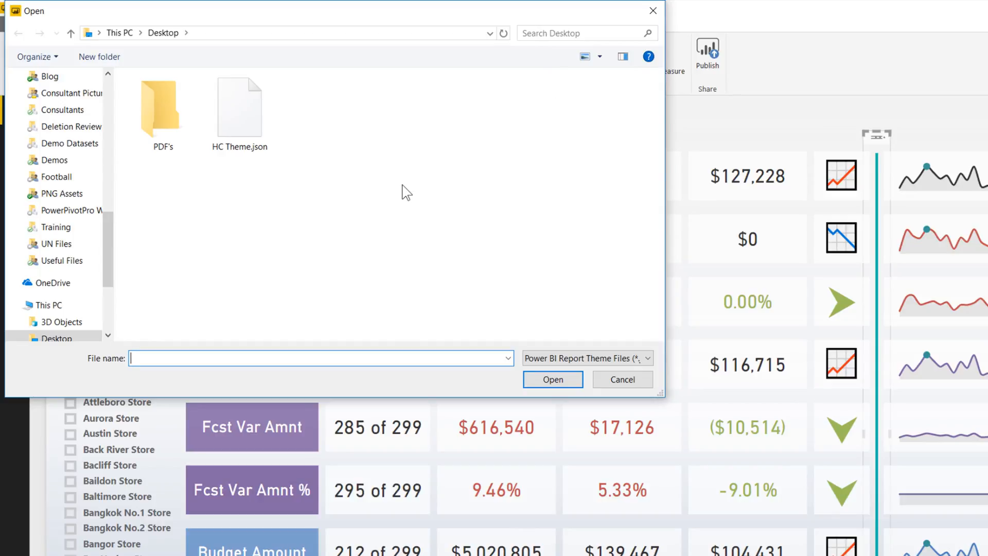
{"action": "left_click", "coordinate": [239, 108]}
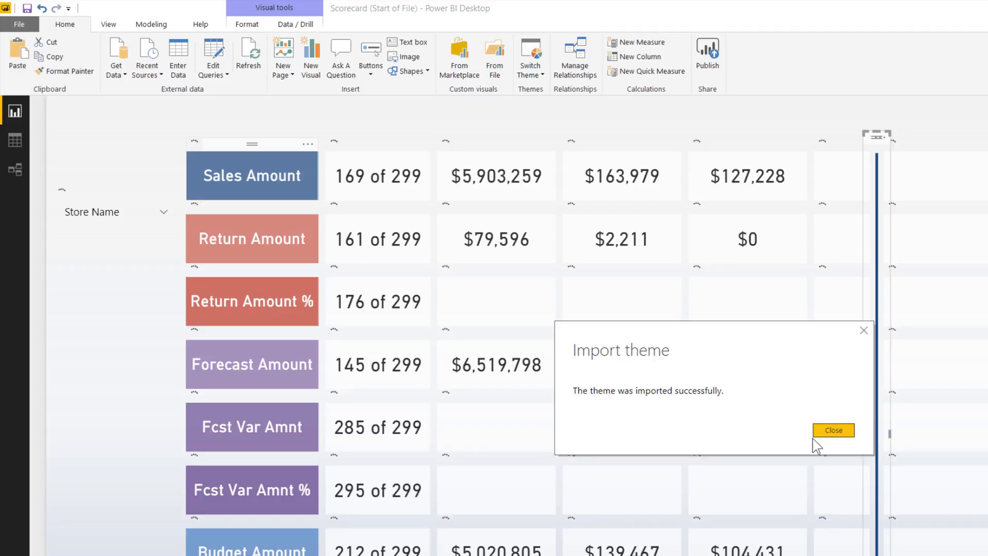
{"action": "left_click", "coordinate": [834, 430]}
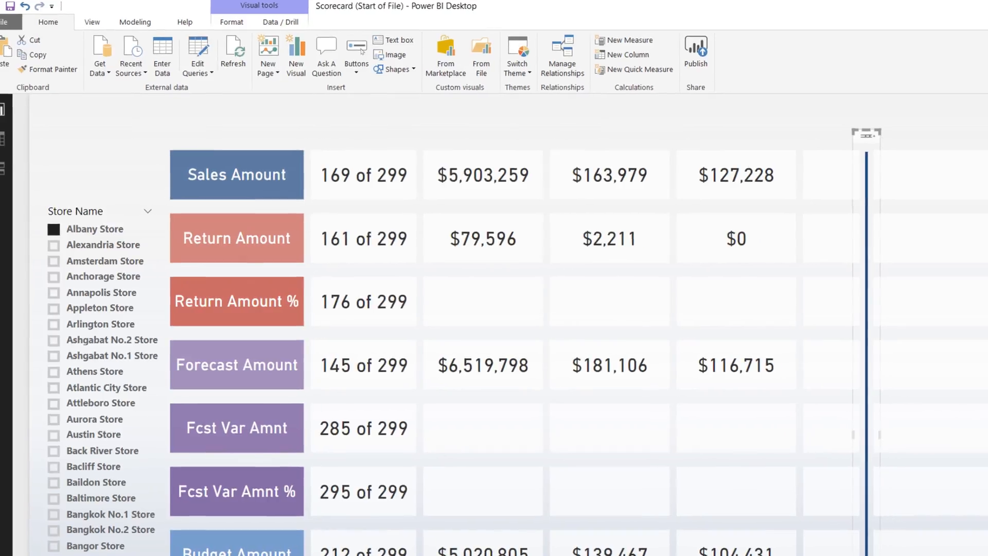
{"action": "left_click", "coordinate": [826, 174]}
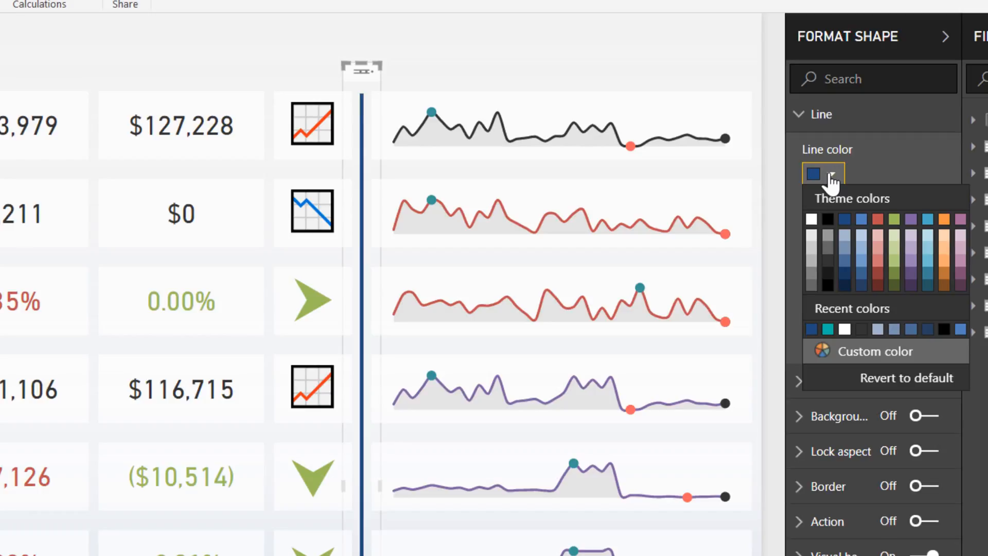
{"action": "mouse_move", "coordinate": [403, 62]}
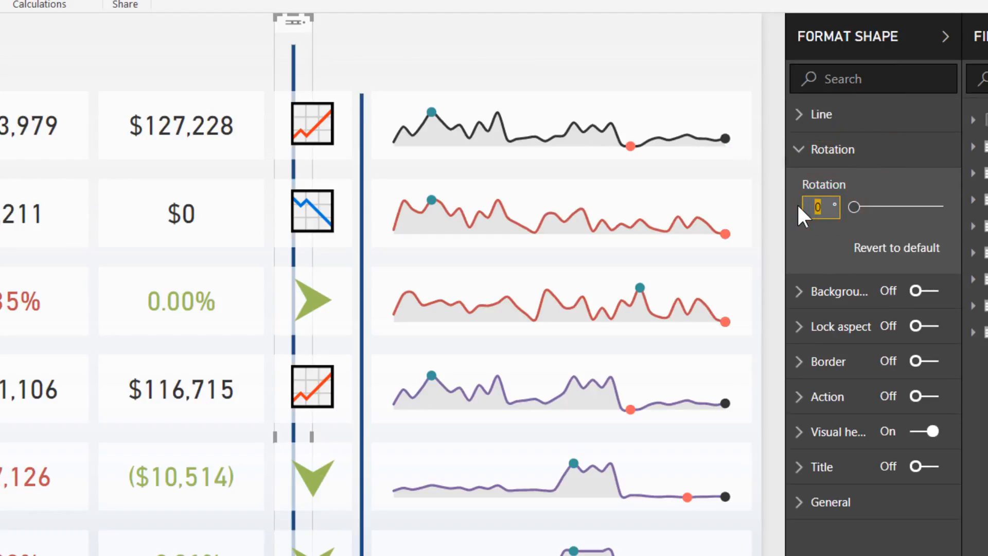
- Rotate the line shape 90 degrees to form horizontal row dividers
{"action": "type", "text": "90"}
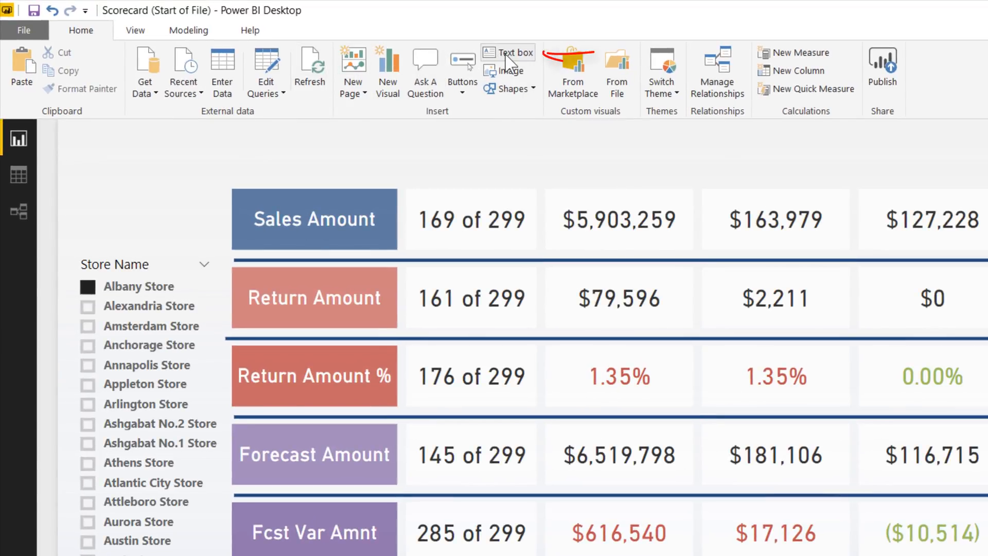
- Add a text box titled 'Metric Name' in white on dark blue at size 11
{"action": "left_click", "coordinate": [509, 53]}
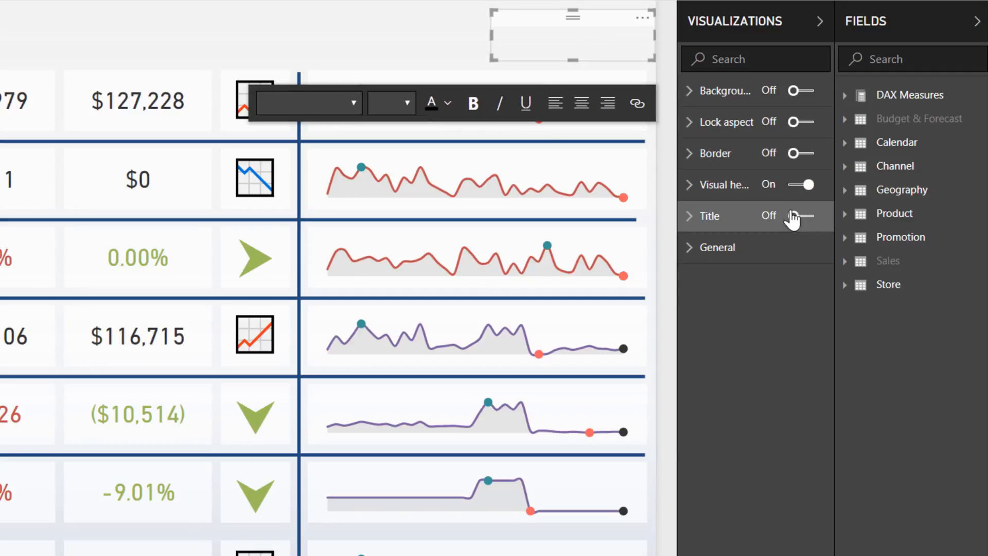
{"action": "left_click", "coordinate": [801, 216]}
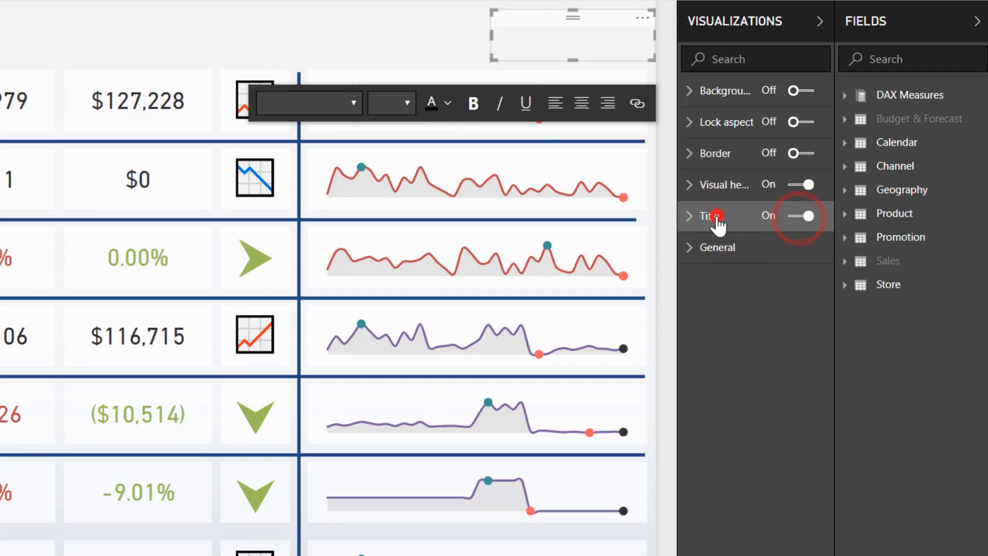
{"action": "left_click", "coordinate": [707, 215]}
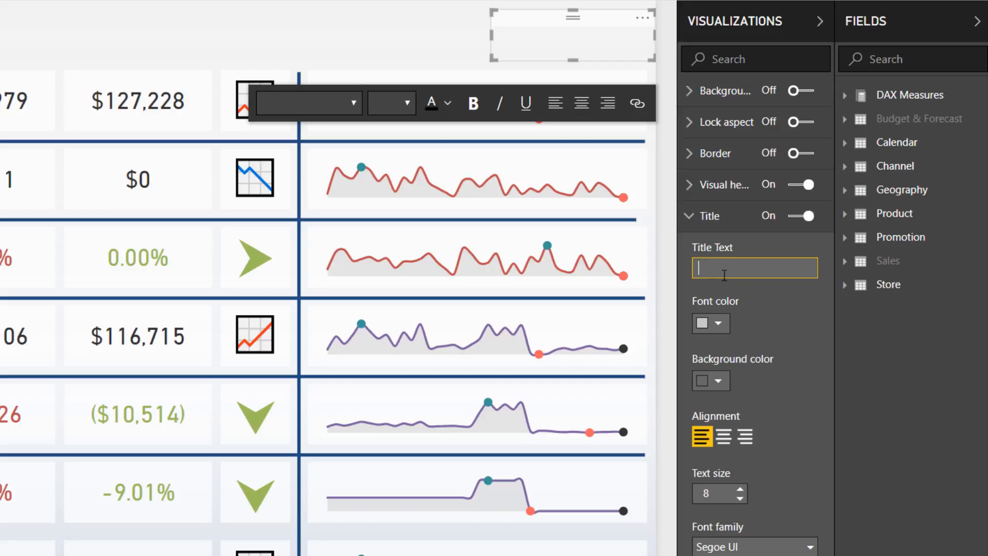
{"action": "type", "text": "Metric Name"}
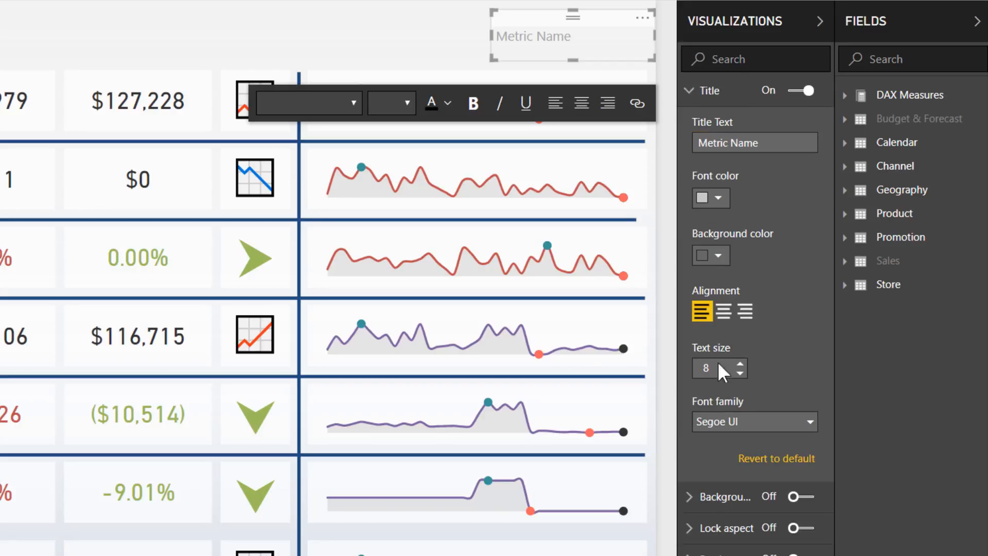
{"action": "left_click", "coordinate": [719, 255]}
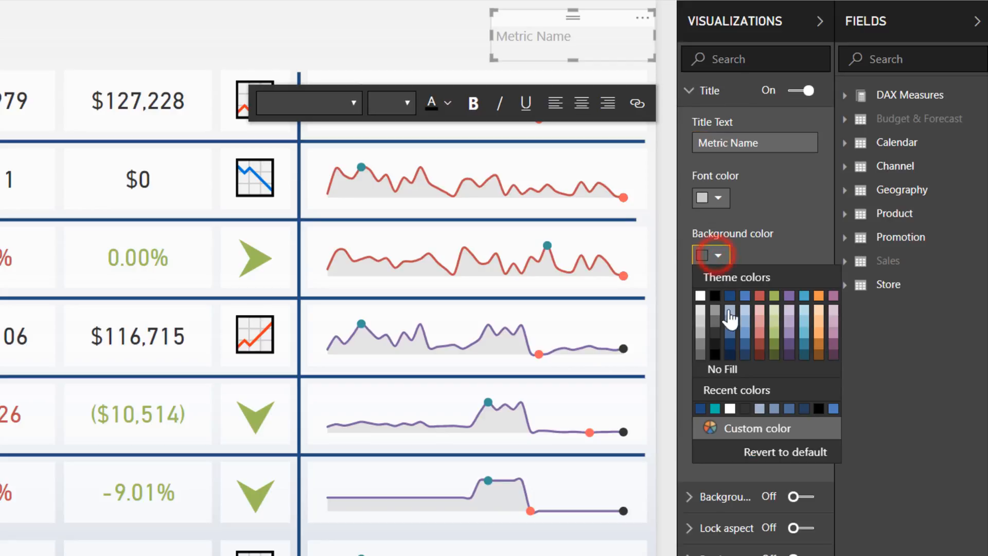
{"action": "left_click", "coordinate": [730, 296]}
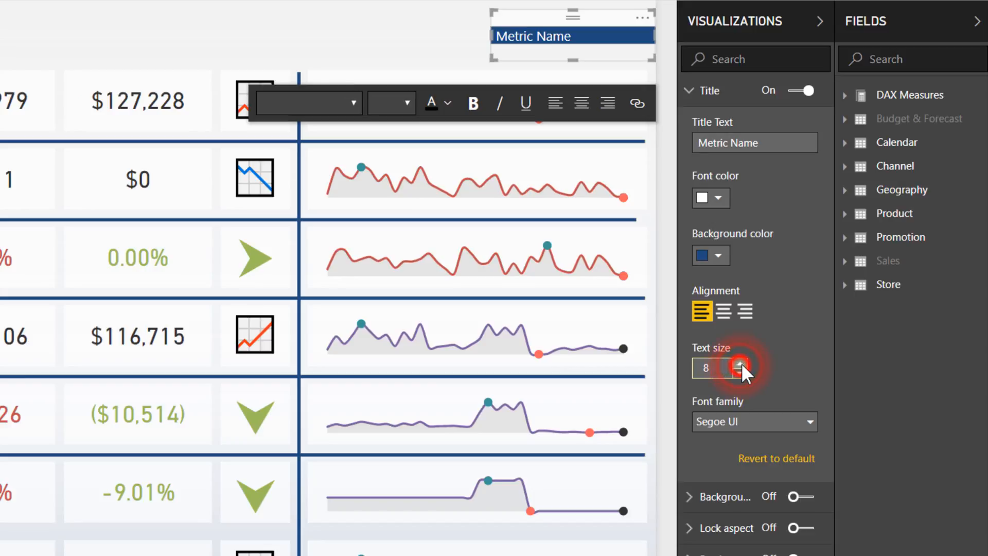
{"action": "left_click", "coordinate": [738, 364]}
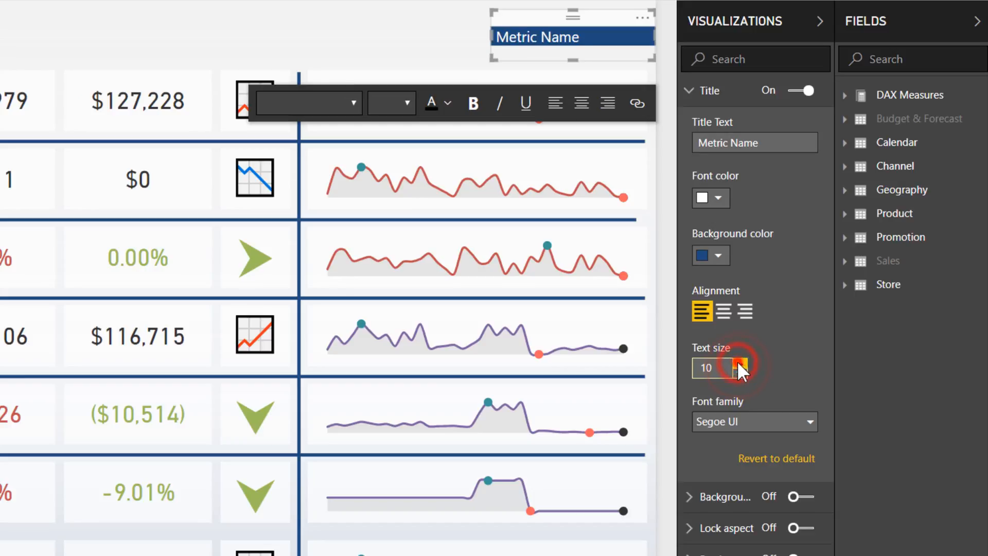
{"action": "left_click", "coordinate": [739, 363]}
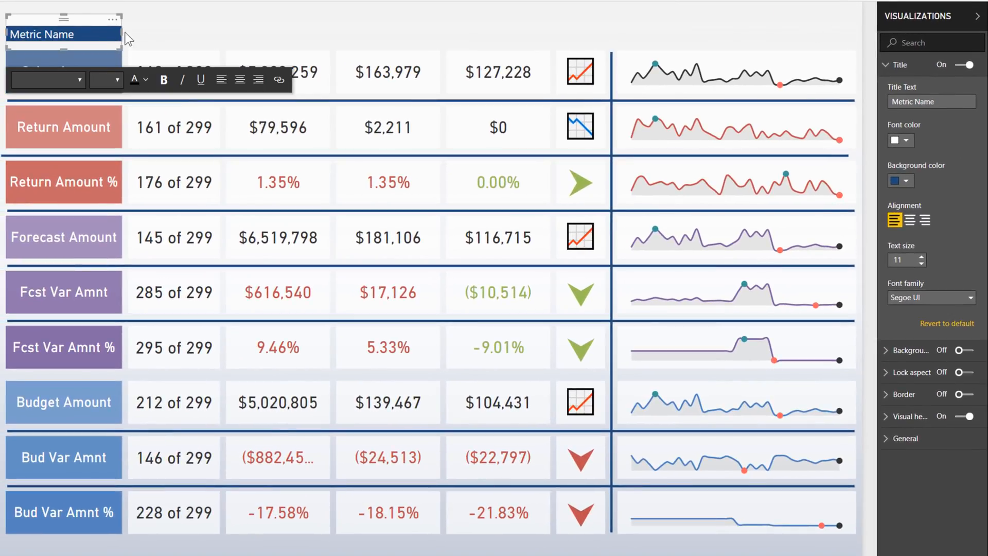
- Create header boxes Store Rank, Total Value, Monthly Average, Latest Month, KPI, Sparkline and a bottom bar
{"action": "left_click", "coordinate": [61, 50]}
{"action": "type", "text": "Sparkline"}
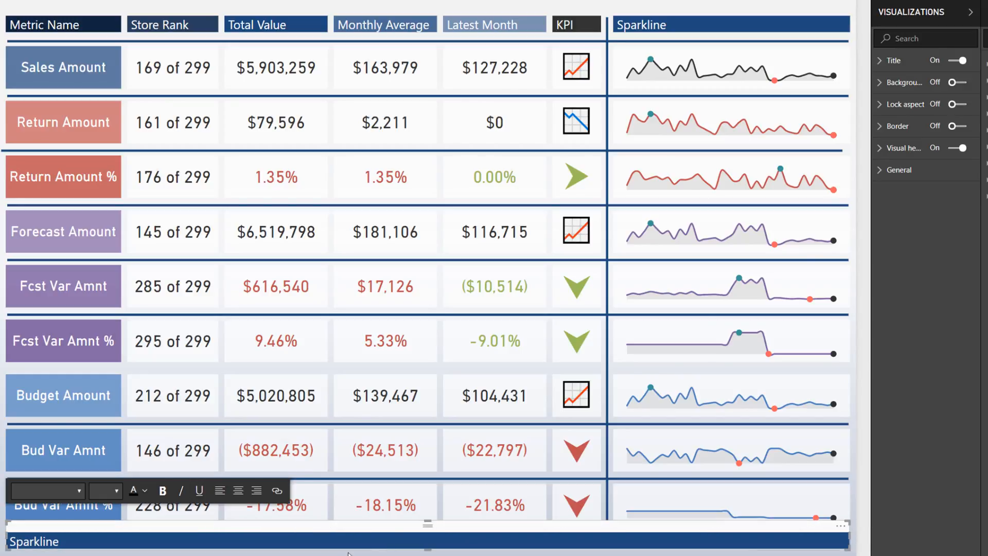
{"action": "left_click", "coordinate": [879, 60]}
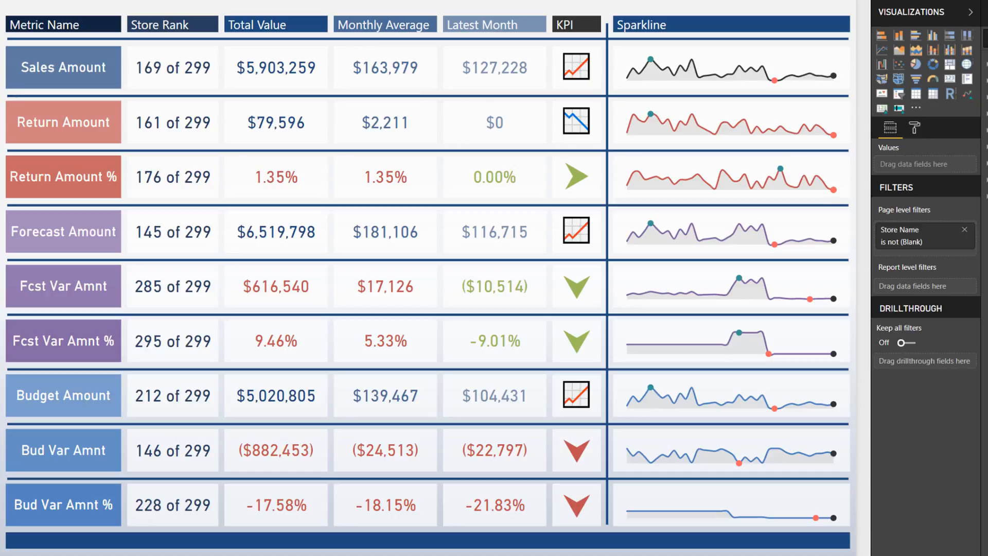
- Recolour the Total Value, Monthly Average and Latest Month figures blue and clear the bottom bar's title
{"action": "left_click", "coordinate": [171, 24]}
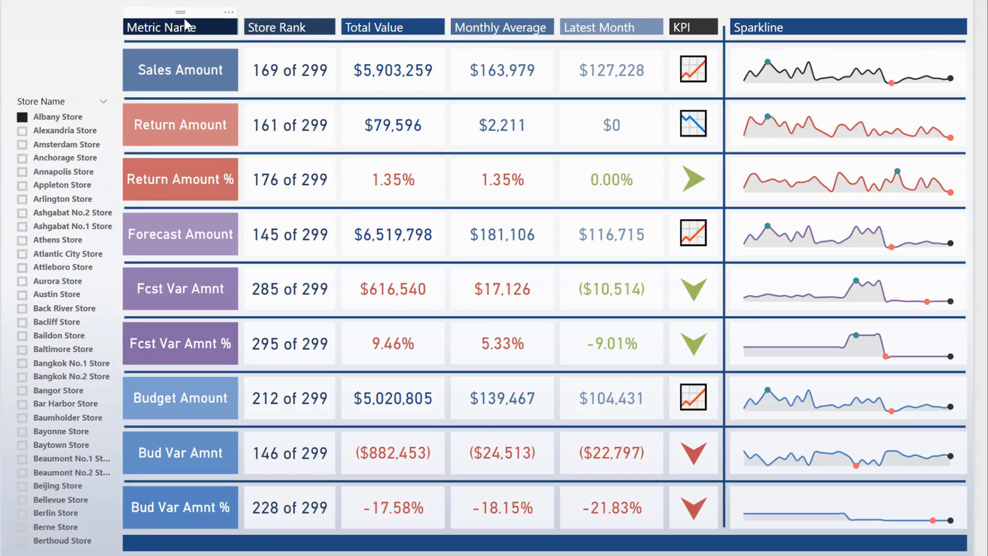
- Title the framing box 'Slicers' on dark blue with a white background at 40% transparency
{"action": "double_click", "coordinate": [768, 27]}
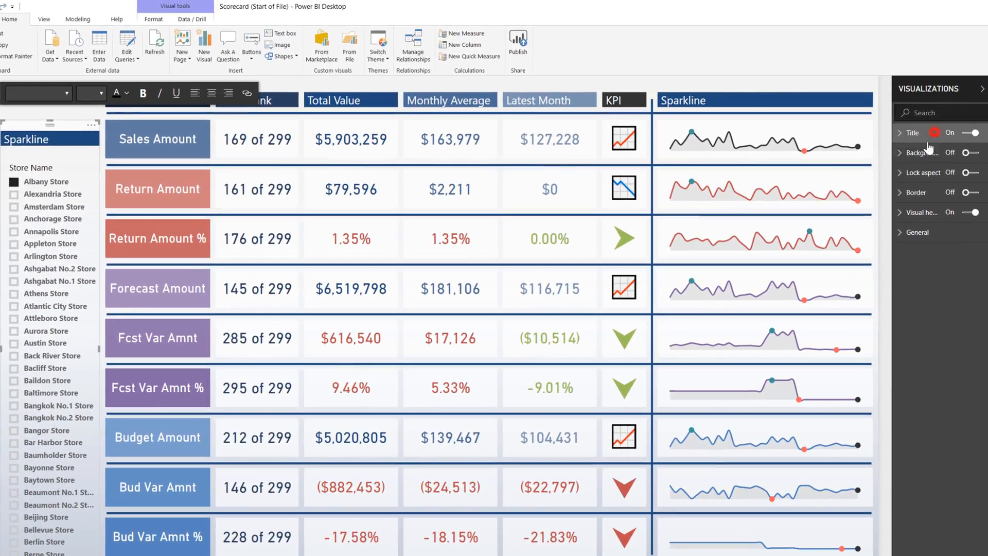
{"action": "left_click", "coordinate": [901, 133]}
{"action": "type", "text": "F"}
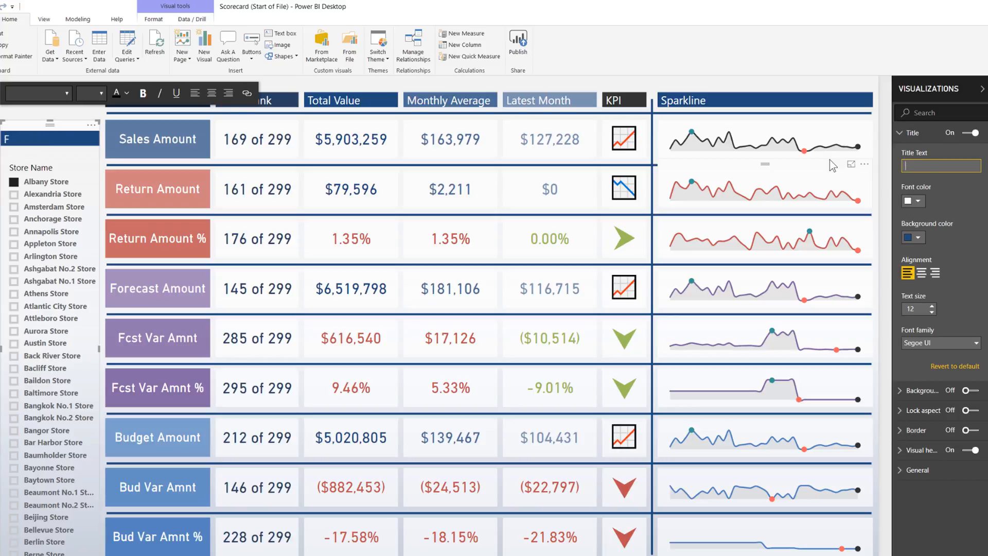
{"action": "type", "text": "Slicers"}
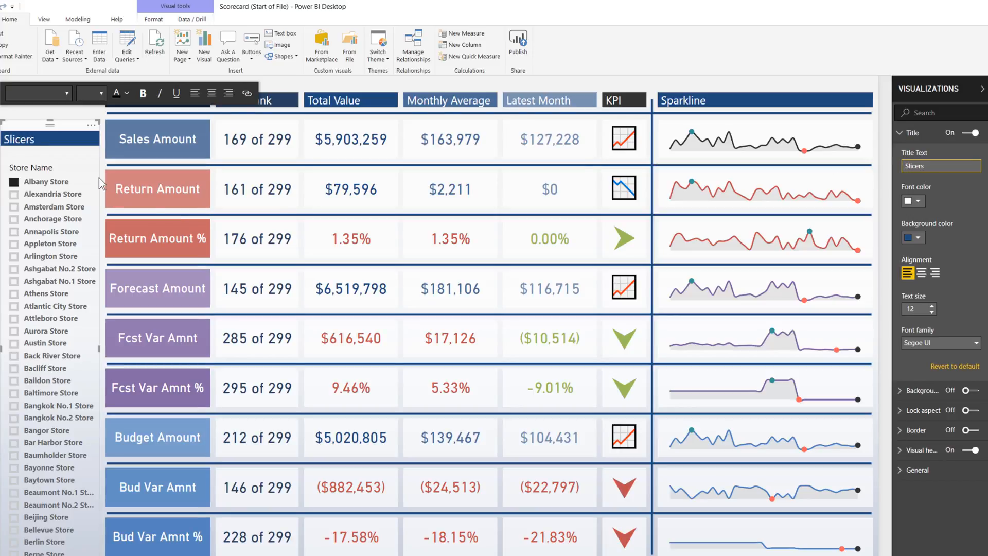
{"action": "mouse_move", "coordinate": [43, 139]}
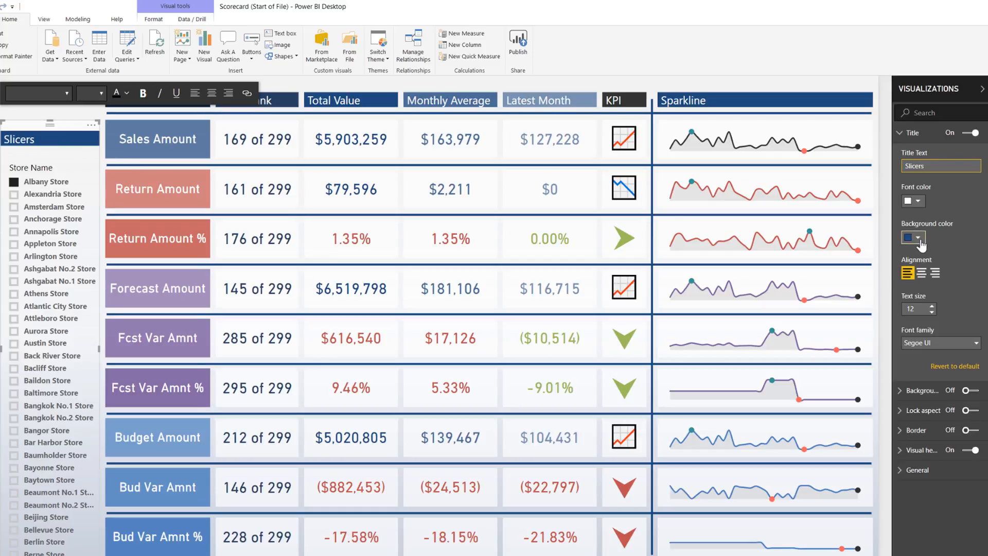
{"action": "left_click", "coordinate": [912, 133]}
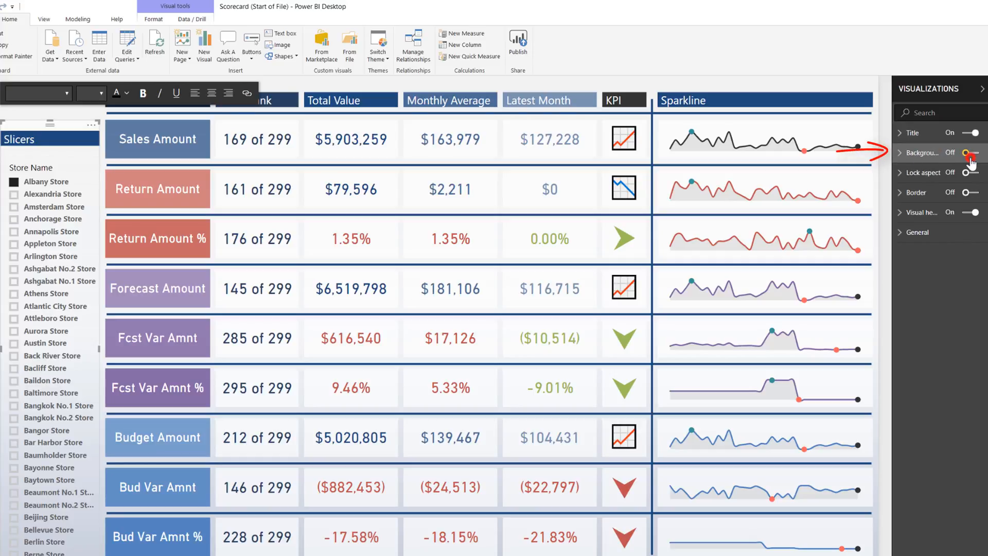
{"action": "left_click", "coordinate": [970, 152]}
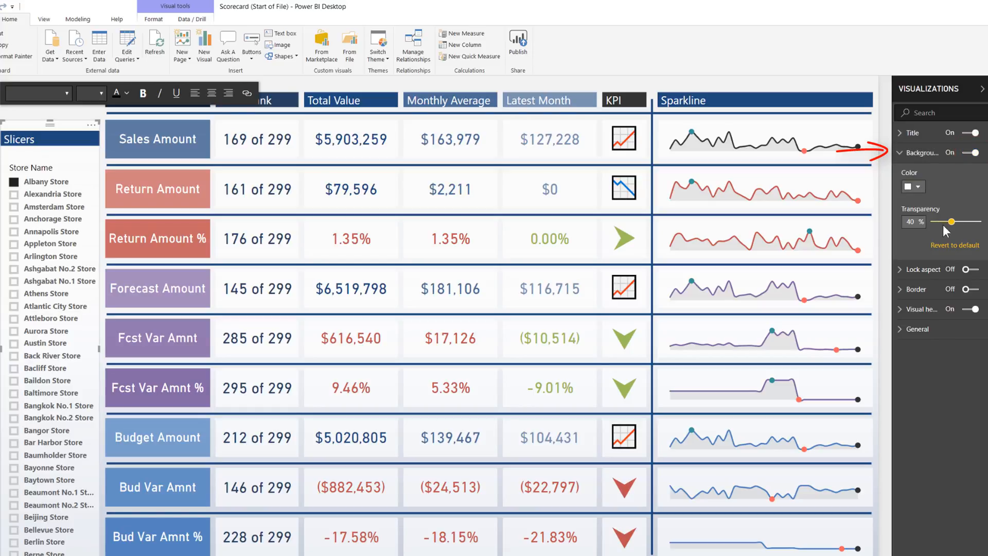
{"action": "left_click_drag", "start_coordinate": [954, 221], "coordinate": [932, 221]}
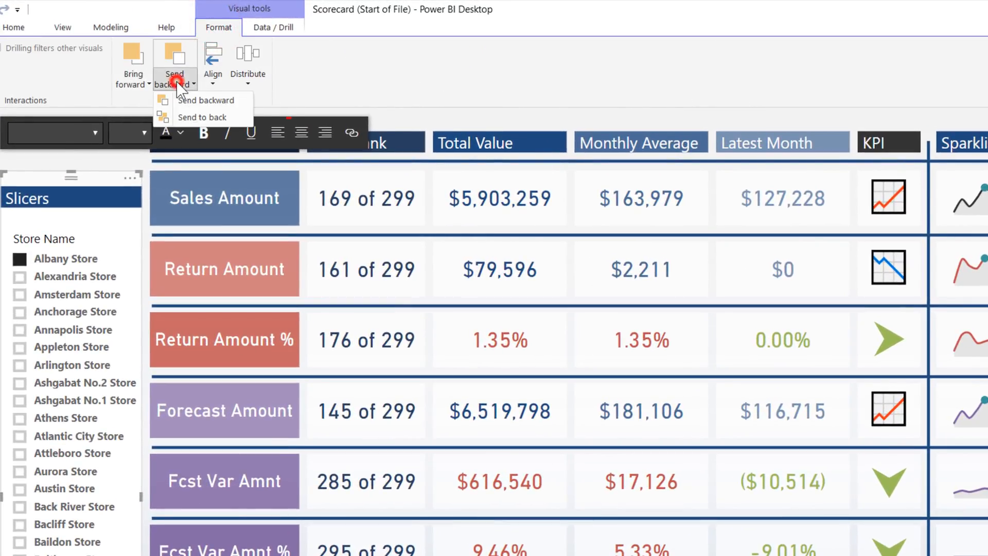
{"action": "mouse_move", "coordinate": [179, 117]}
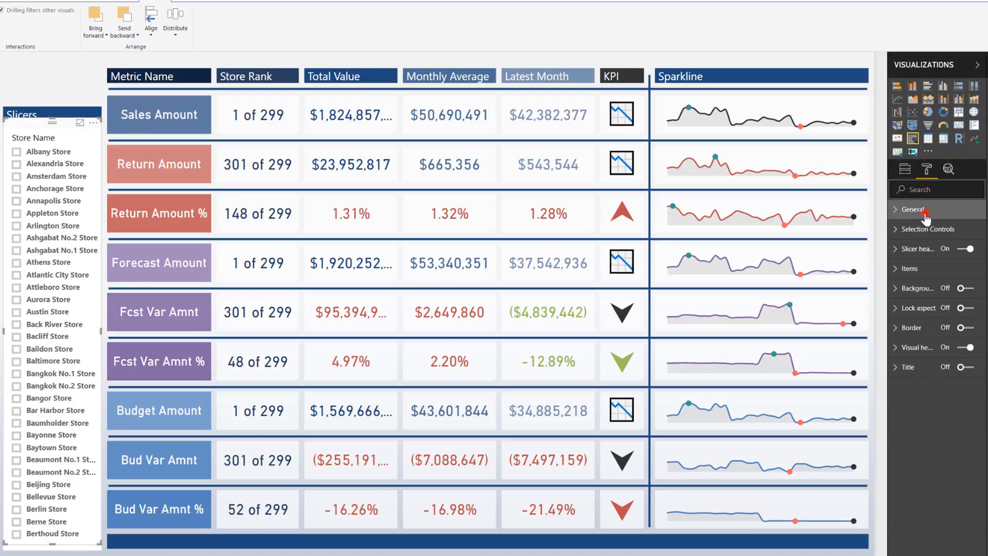
- Make the slicer responsive and give its header a thicker bottom-only outline
{"action": "left_click", "coordinate": [912, 209]}
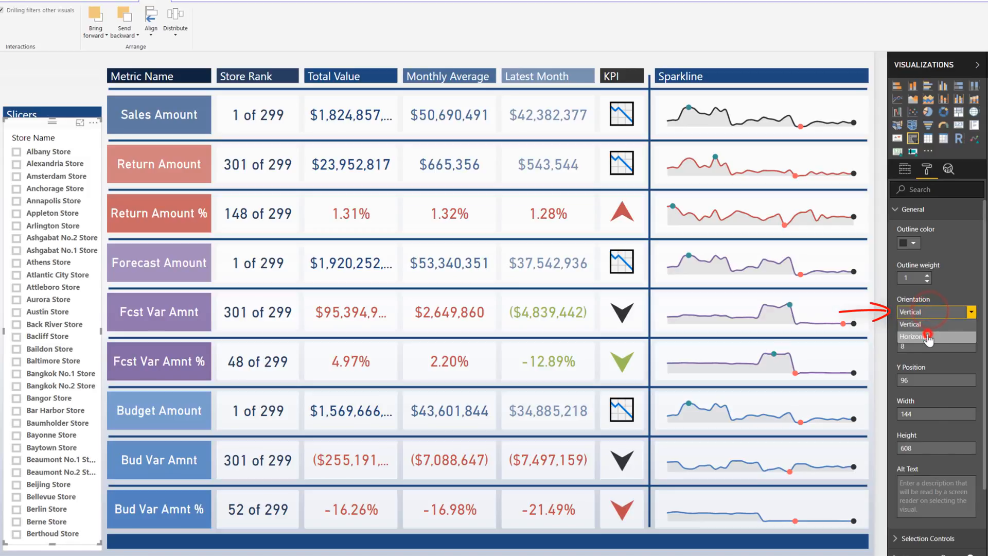
{"action": "left_click", "coordinate": [922, 336]}
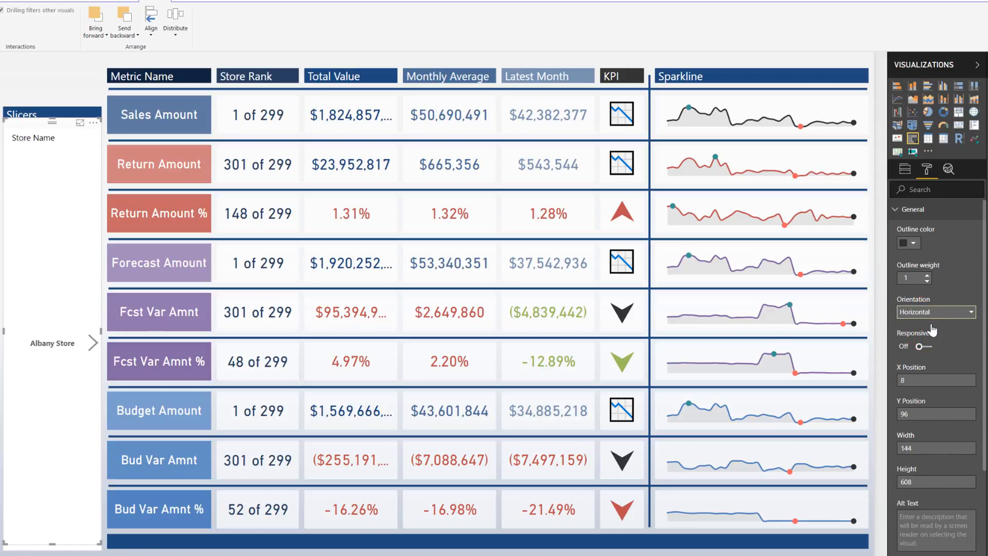
{"action": "left_click", "coordinate": [921, 346]}
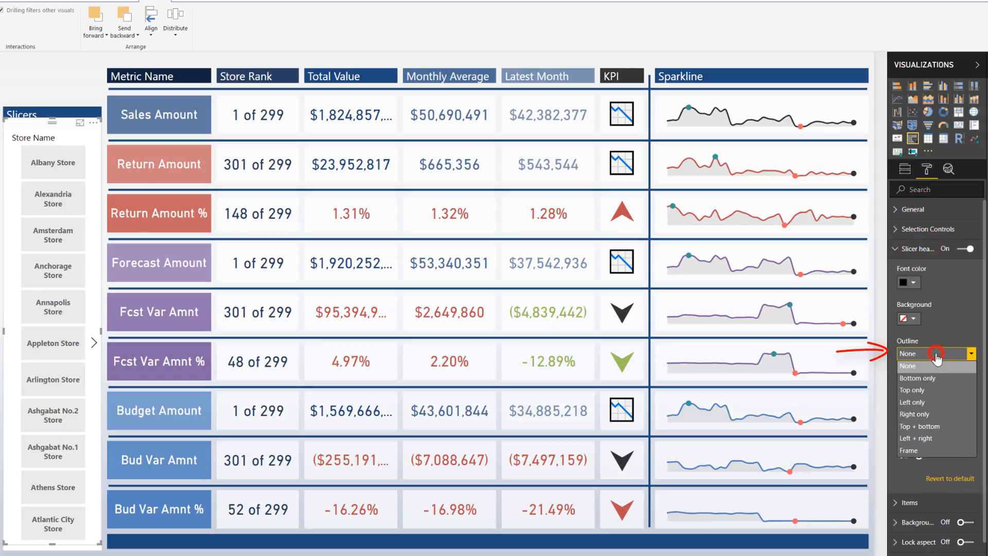
{"action": "left_click", "coordinate": [918, 378]}
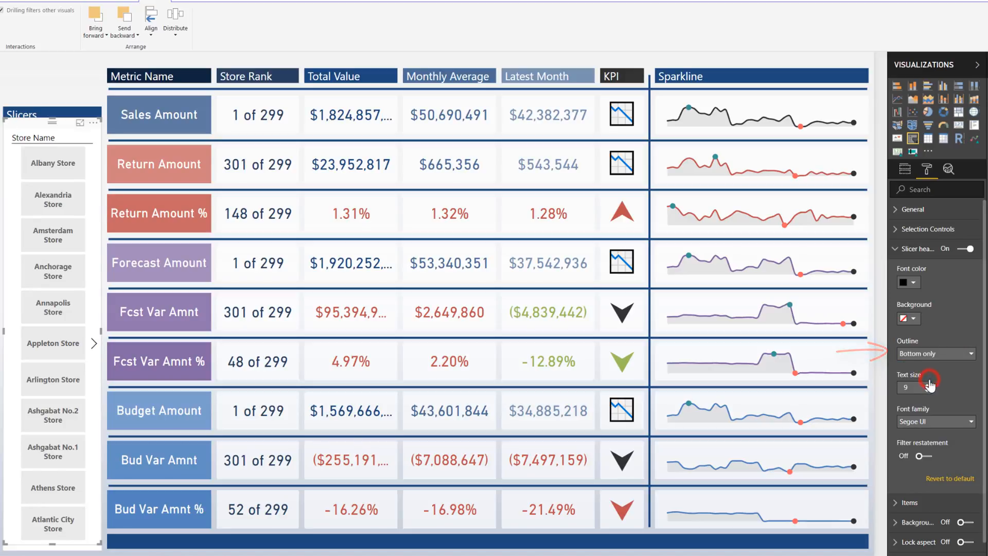
{"action": "left_click", "coordinate": [913, 209]}
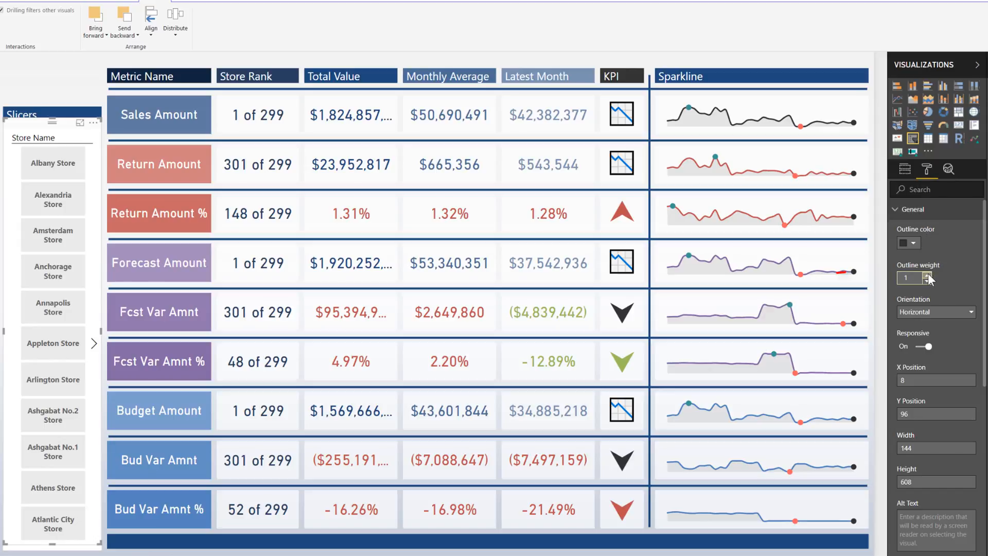
{"action": "left_click", "coordinate": [928, 274]}
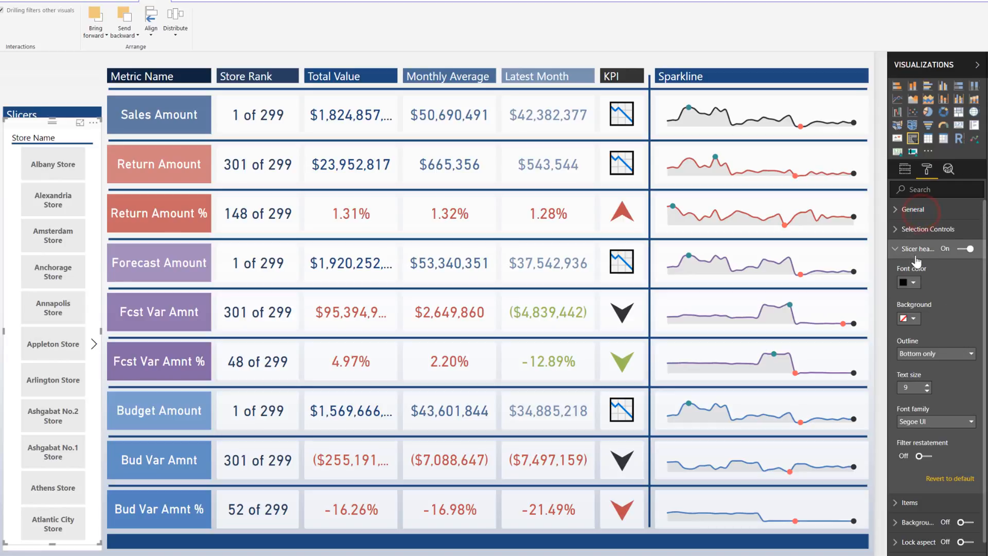
{"action": "mouse_move", "coordinate": [917, 252]}
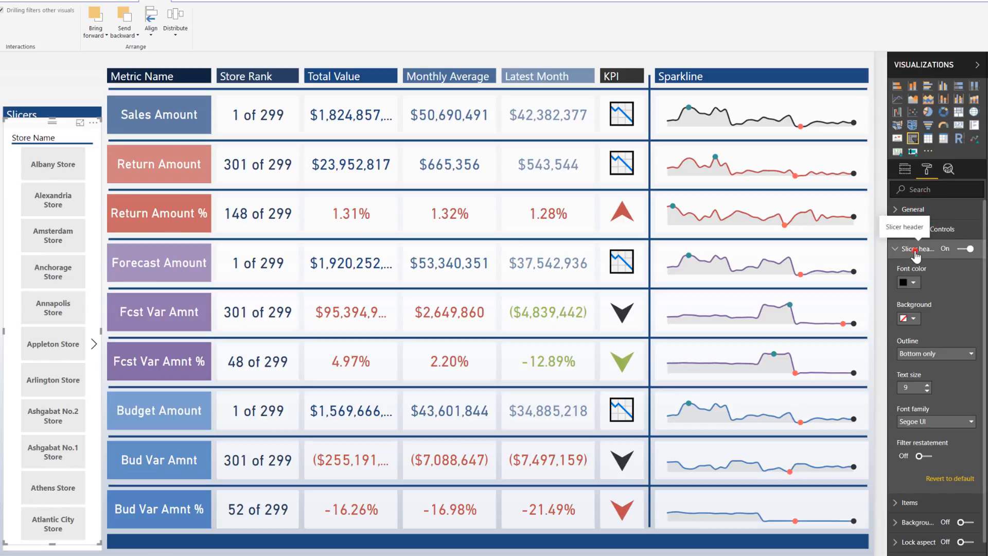
- Give the store buttons white text on slate-blue backgrounds and turn on slicer search
{"action": "left_click", "coordinate": [909, 268]}
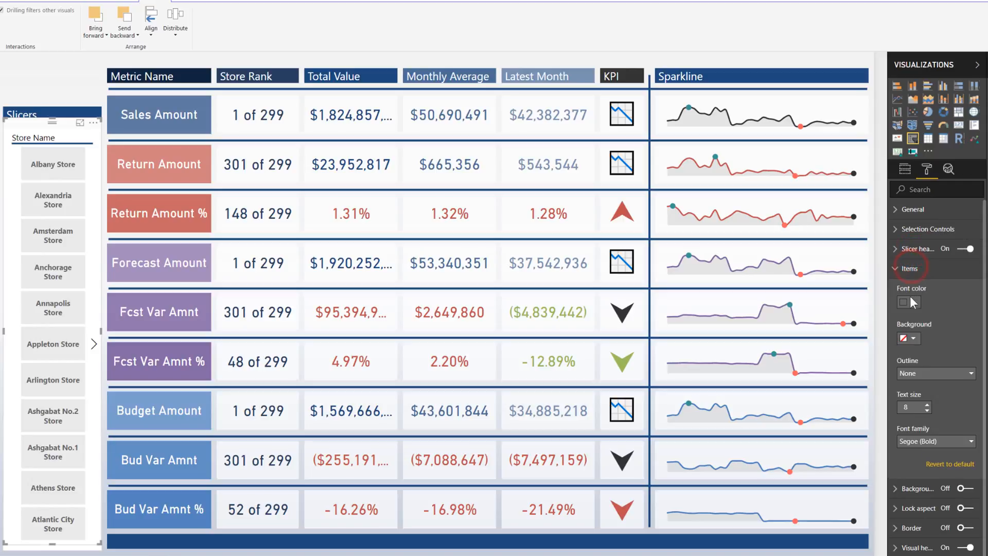
{"action": "left_click", "coordinate": [913, 338]}
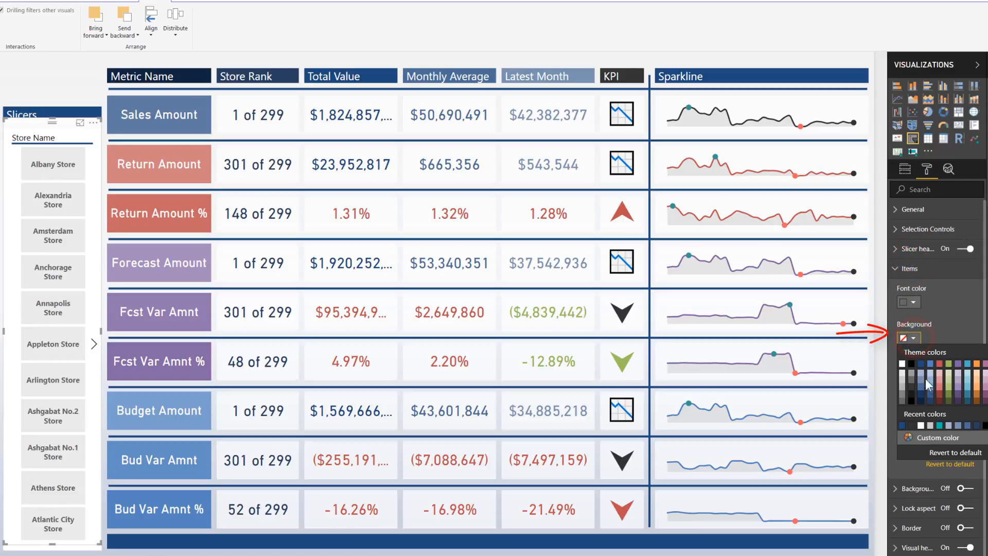
{"action": "left_click", "coordinate": [916, 338]}
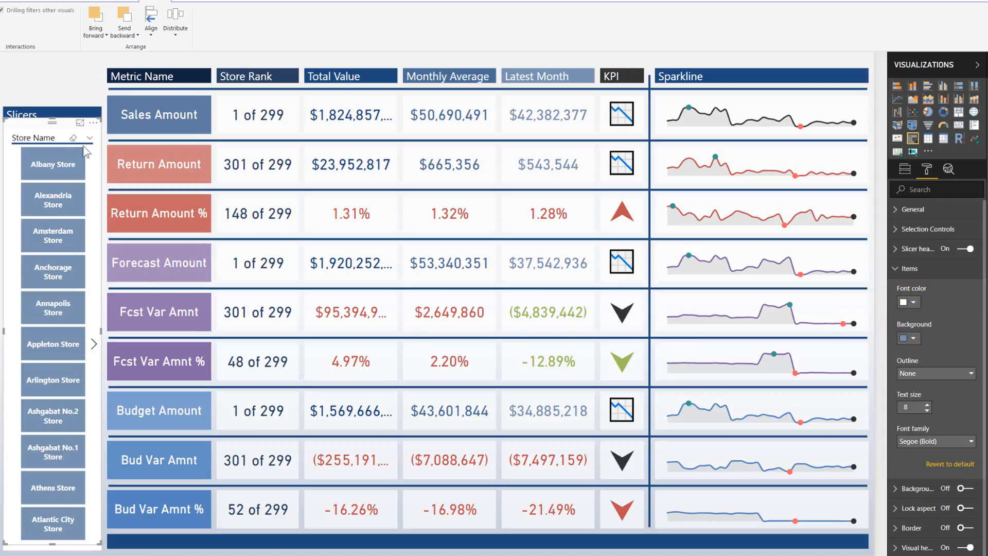
{"action": "mouse_move", "coordinate": [93, 124]}
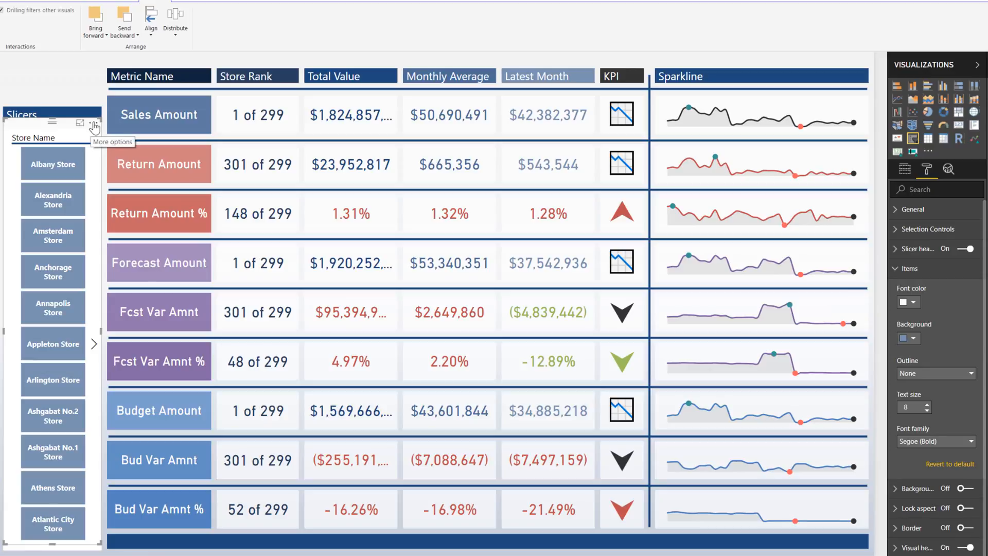
{"action": "left_click", "coordinate": [93, 123]}
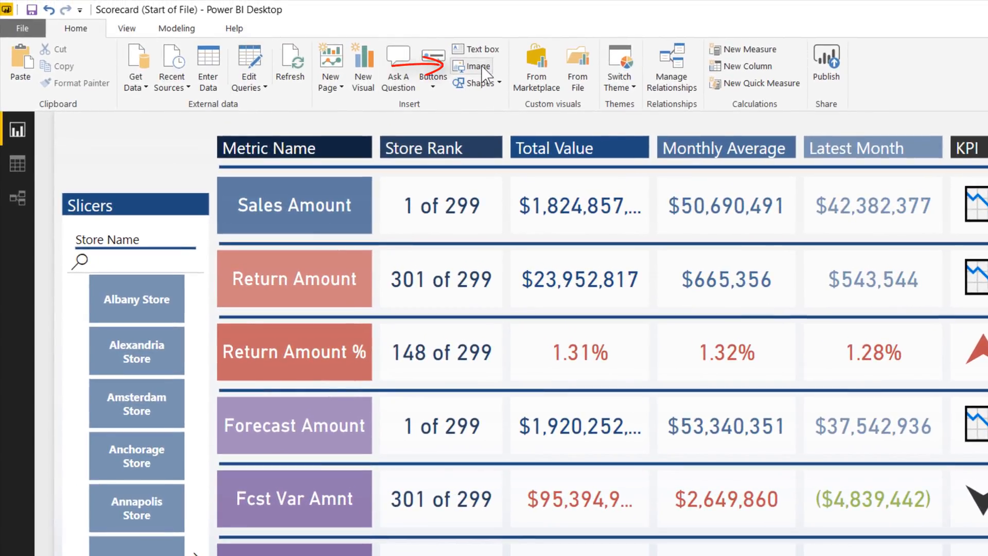
- Insert Contoso Logo.png from the Desktop and place it above the Slicers panel
{"action": "left_click", "coordinate": [472, 66]}
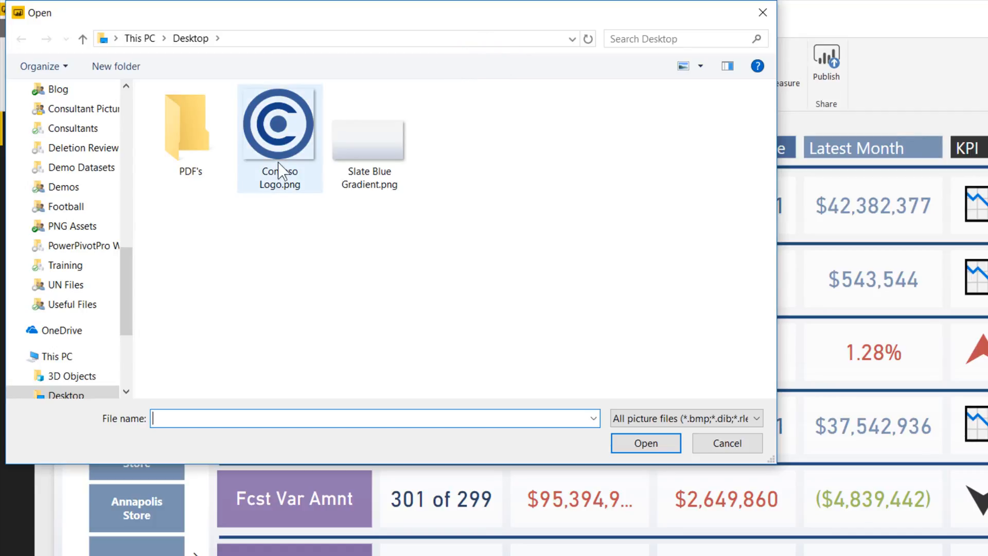
{"action": "mouse_move", "coordinate": [283, 175]}
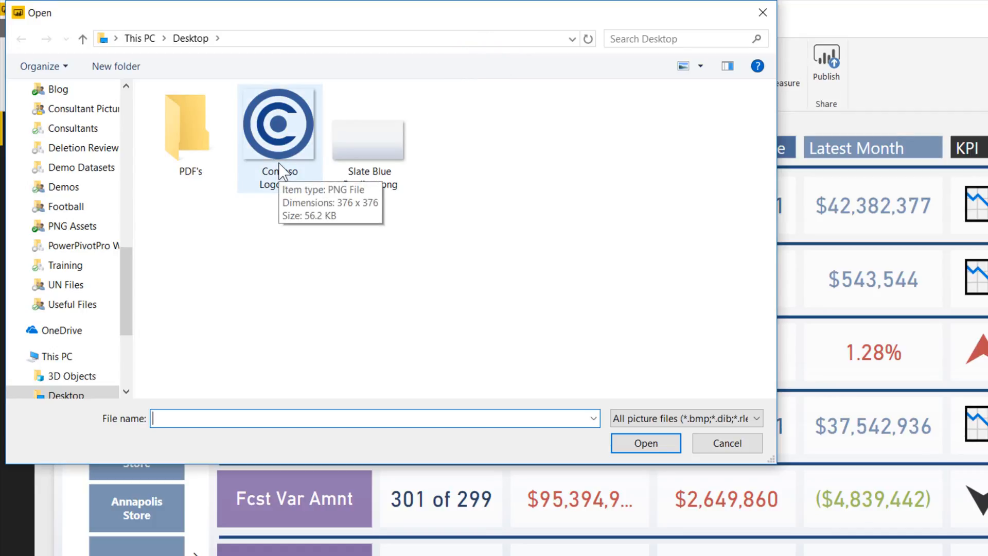
{"action": "left_click", "coordinate": [279, 131]}
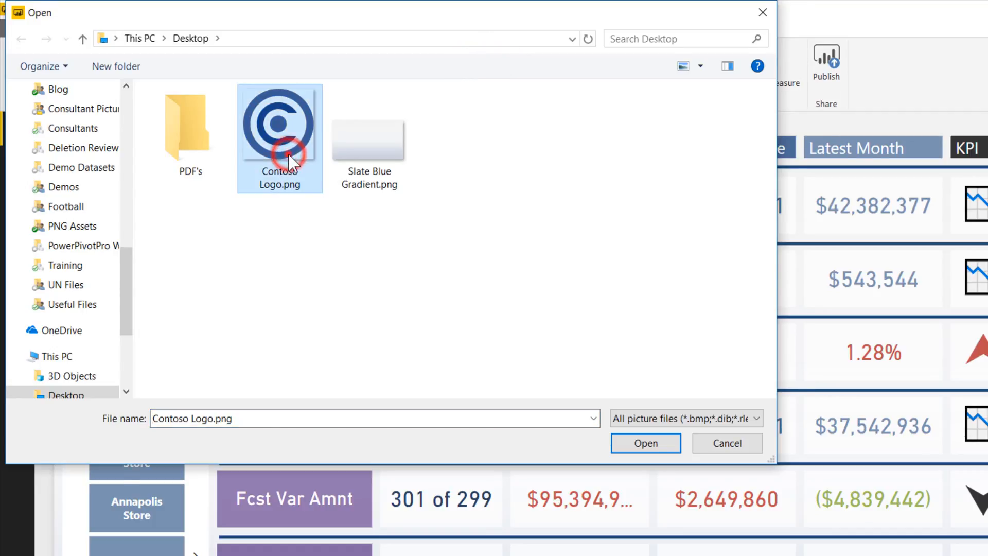
{"action": "left_click", "coordinate": [646, 444]}
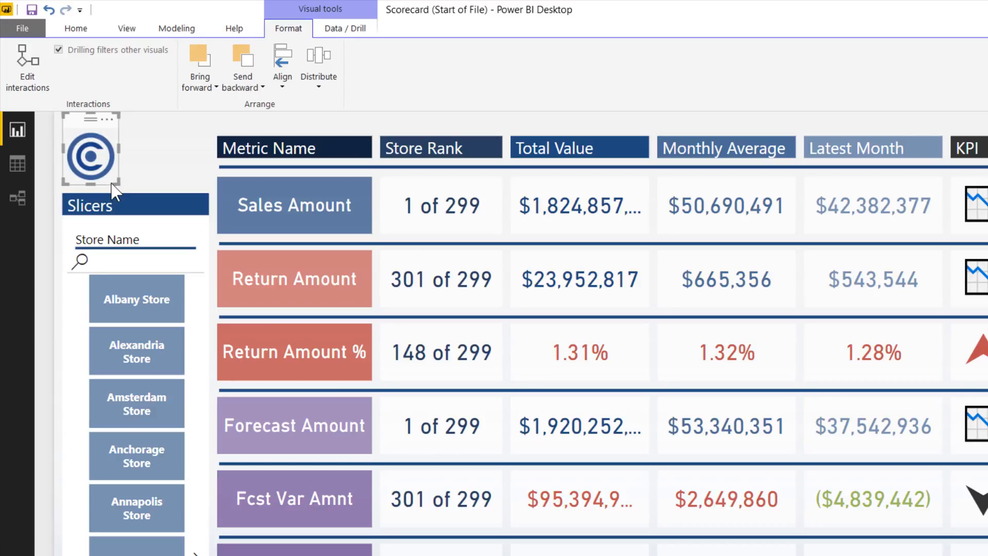
{"action": "left_click", "coordinate": [75, 28]}
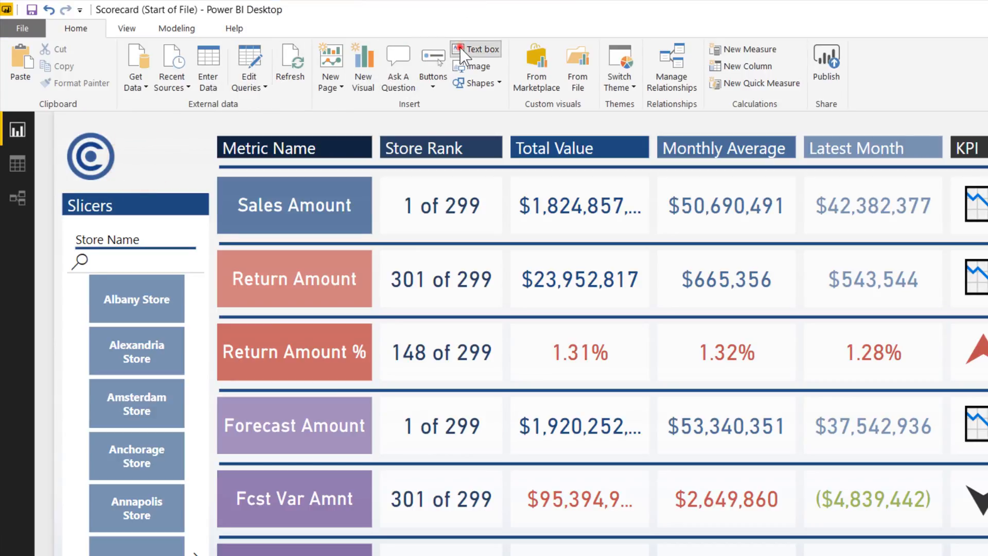
- Add a centered 'Report' text box in Segoe Bold 24 with dark grey font
{"action": "left_click", "coordinate": [288, 219]}
{"action": "type", "text": "Report"}
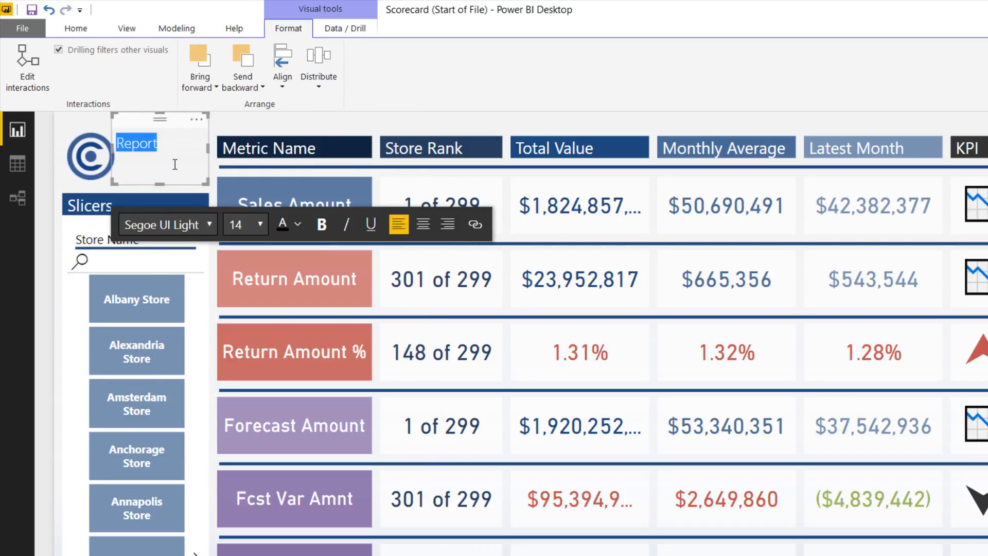
{"action": "left_click", "coordinate": [422, 224]}
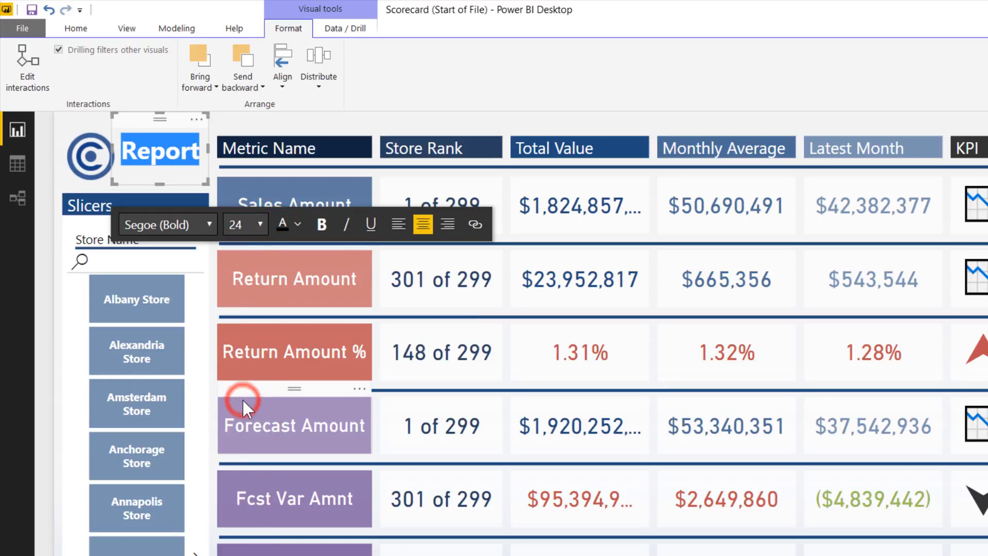
{"action": "left_click", "coordinate": [161, 183]}
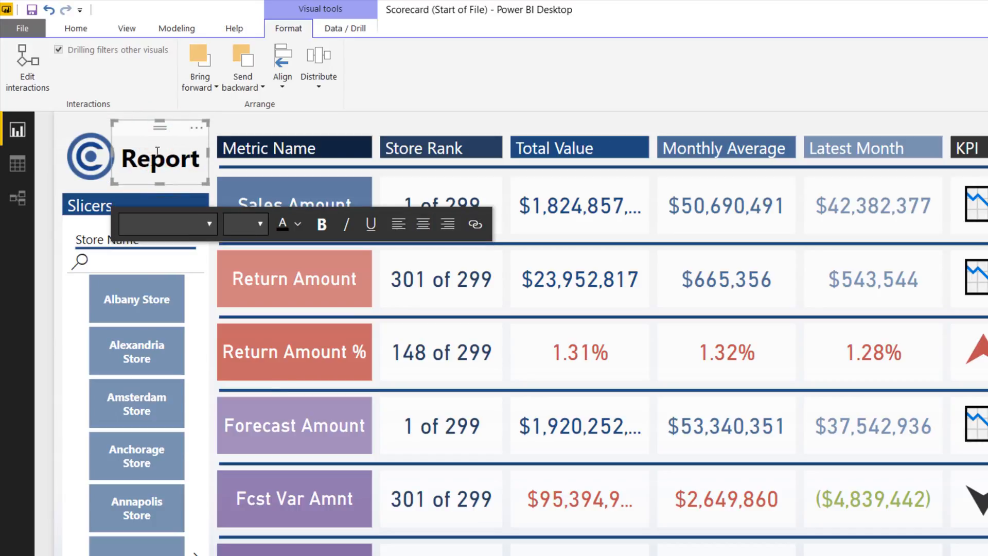
{"action": "left_click", "coordinate": [298, 224]}
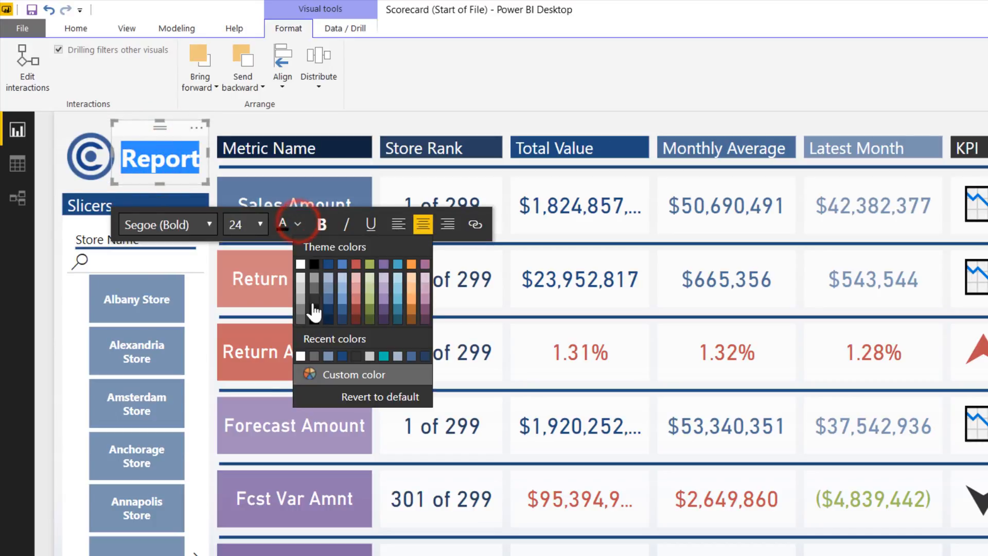
{"action": "left_click", "coordinate": [315, 310]}
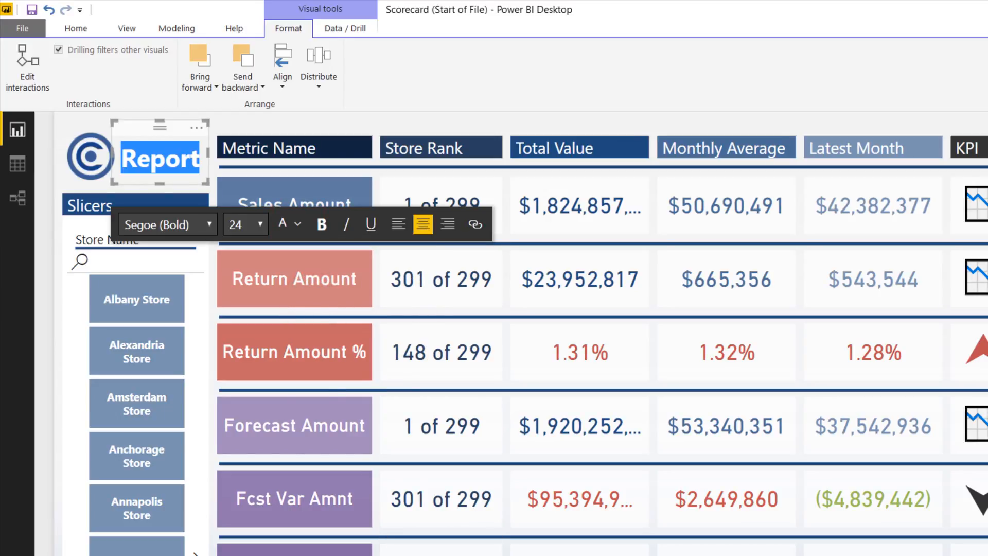
{"action": "left_click", "coordinate": [76, 29]}
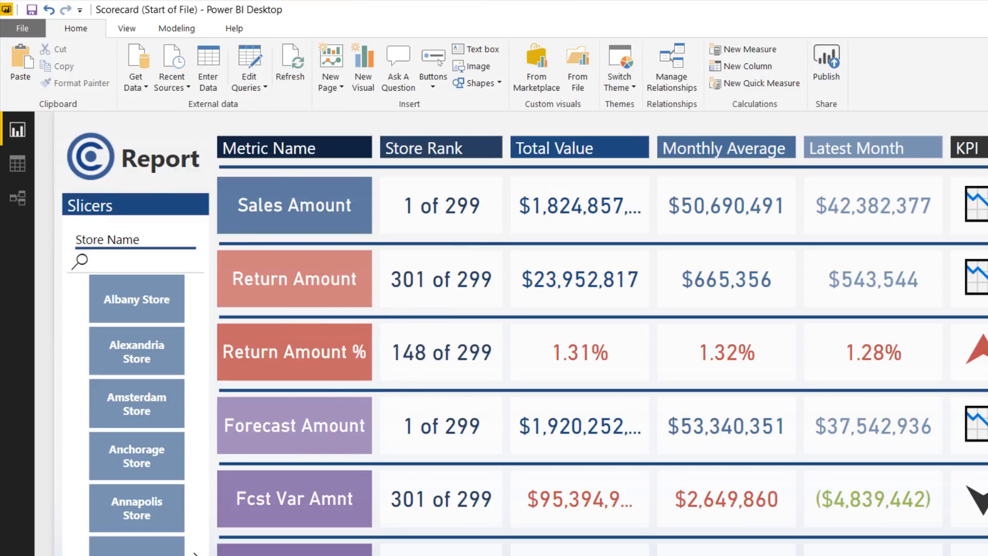